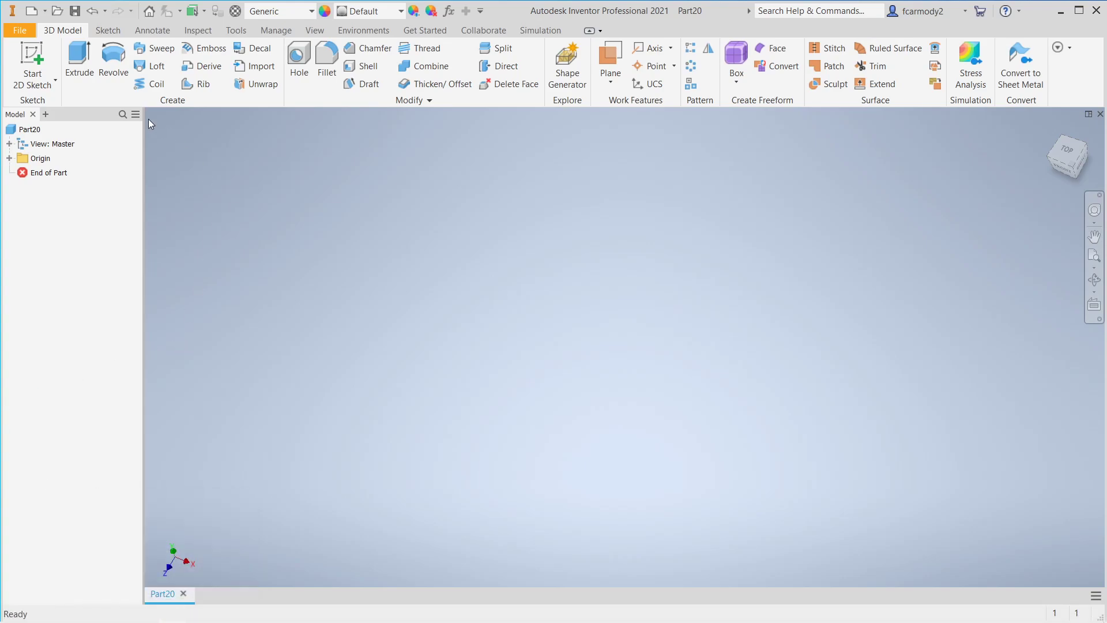
Start a new 2D sketch and switch to the Spline tool from the Line dropdown.
click(31, 60)
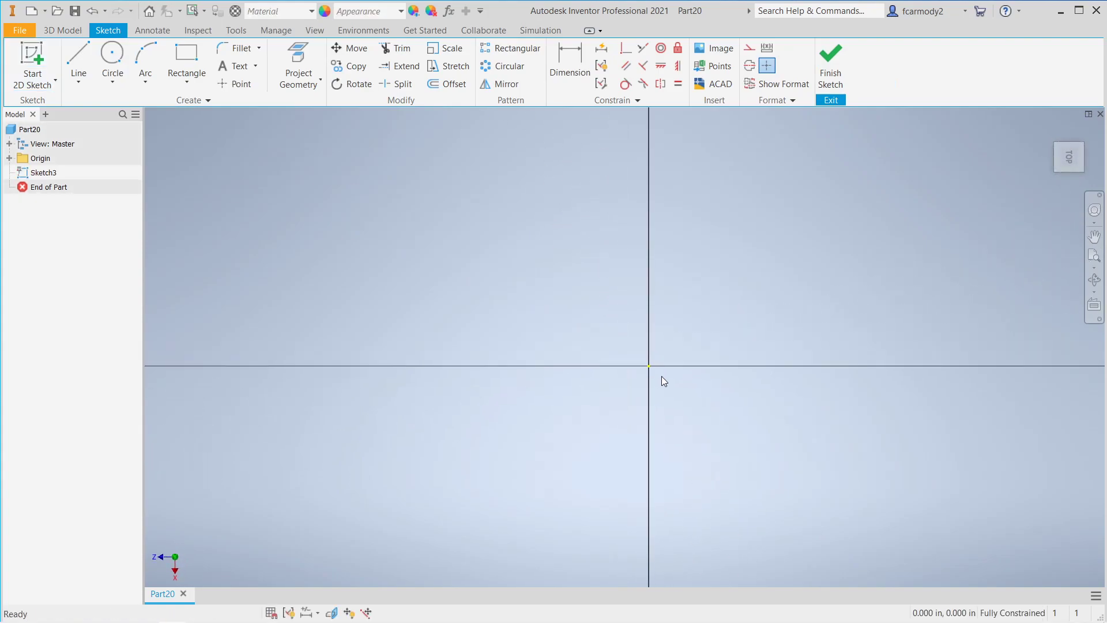
click(78, 57)
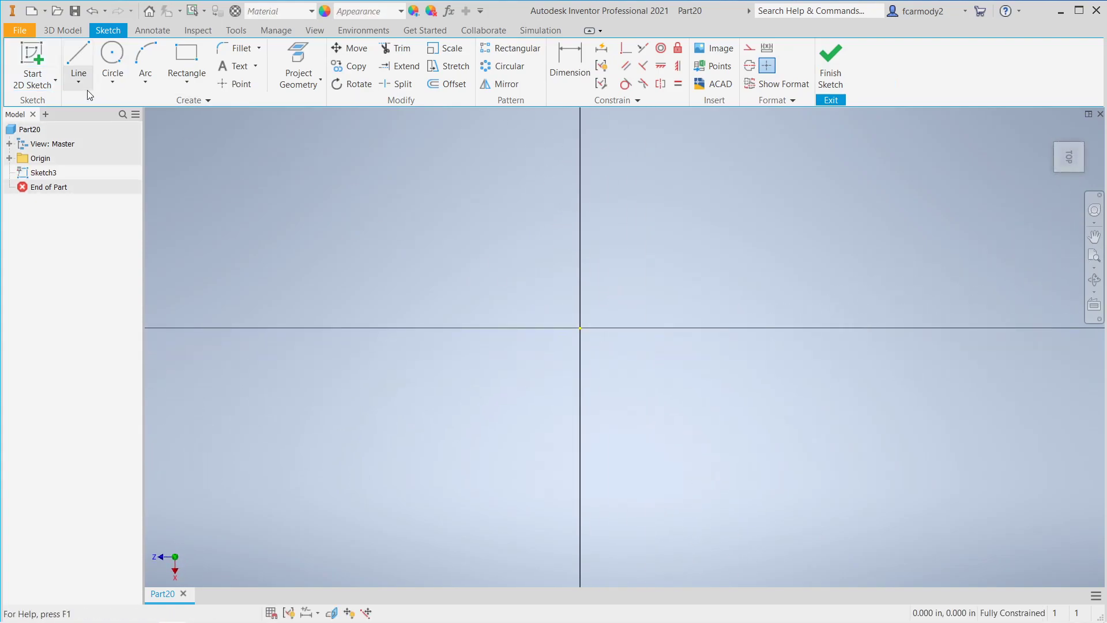
click(78, 60)
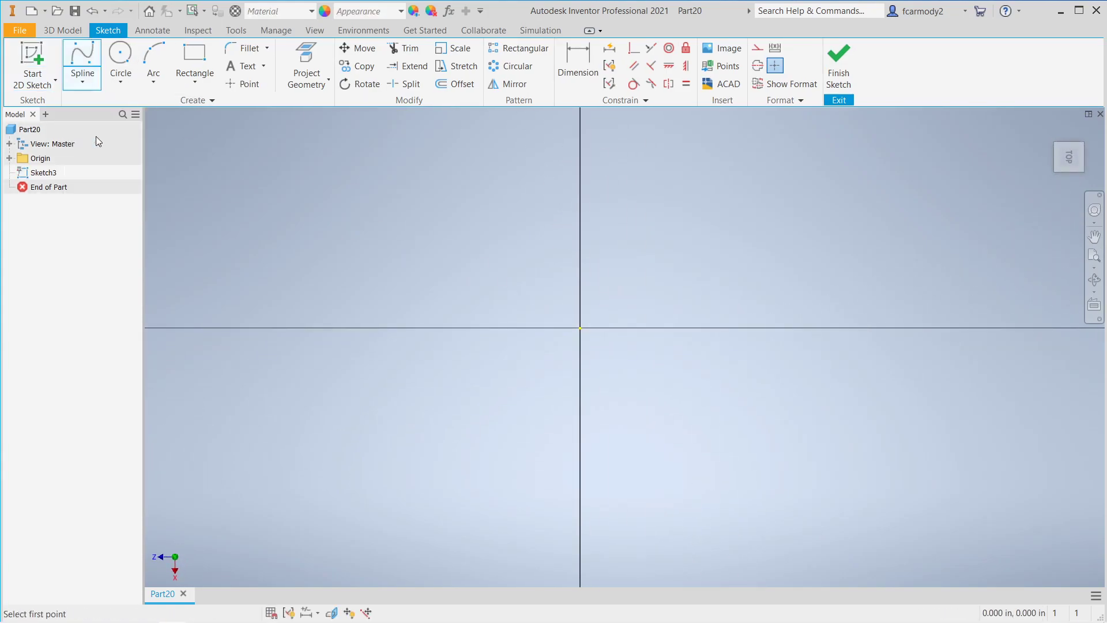
Draw an open spiral-shaped spline through four points starting left of the origin and create it.
click(791, 334)
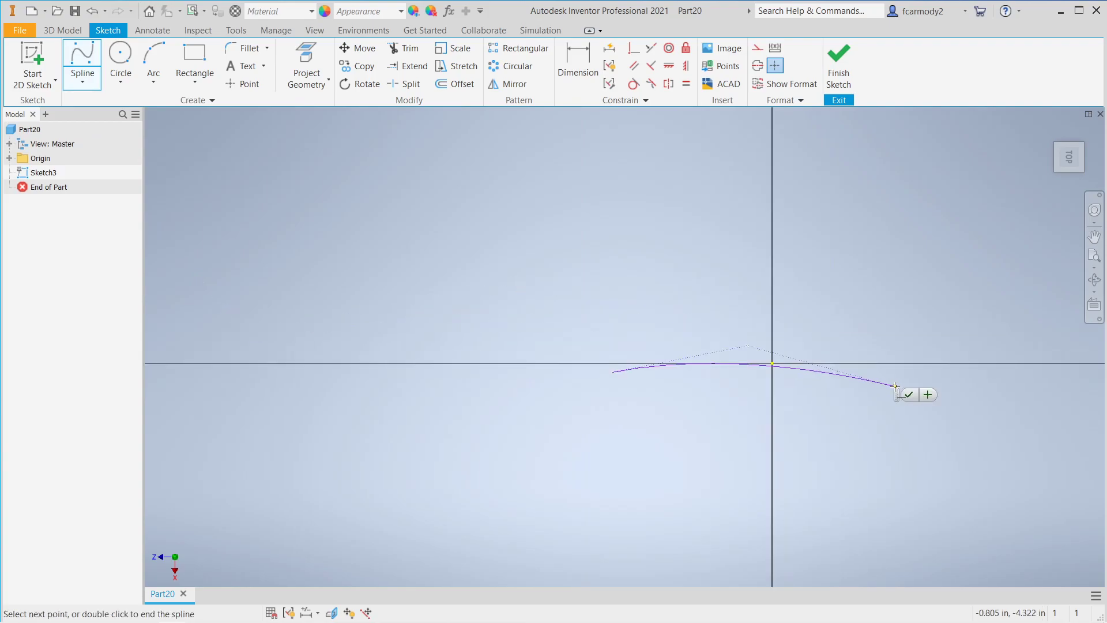
click(1027, 257)
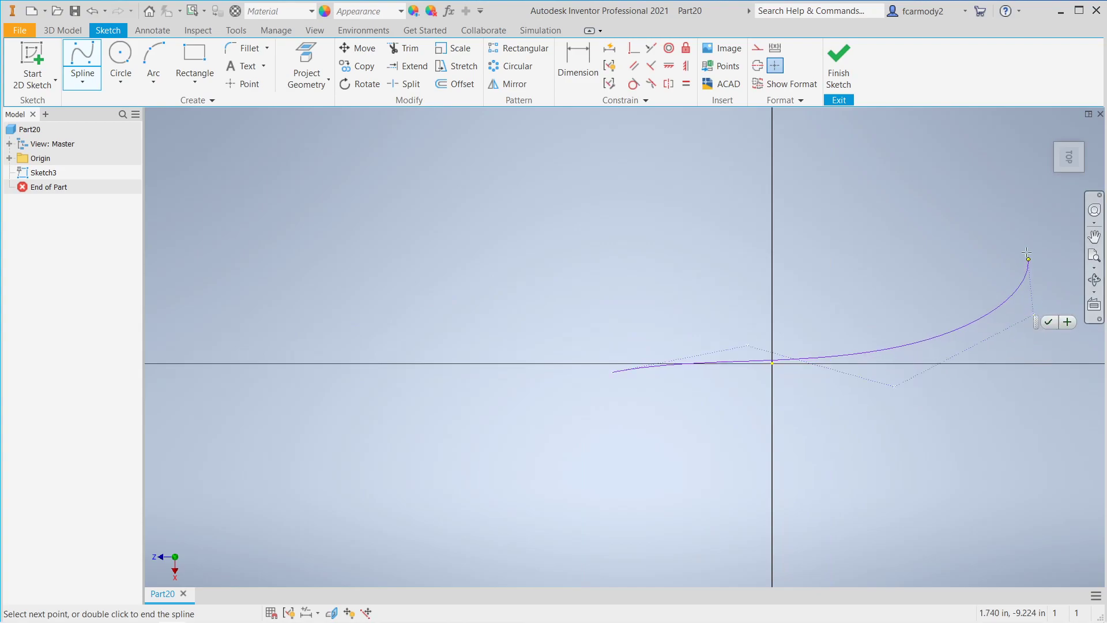
click(615, 139)
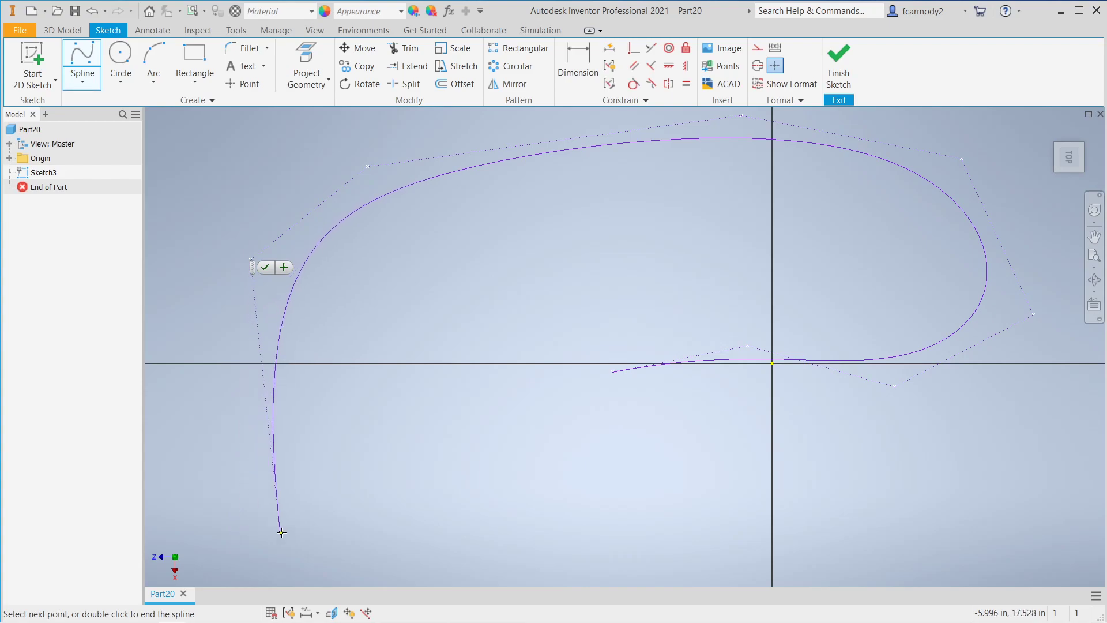
click(911, 552)
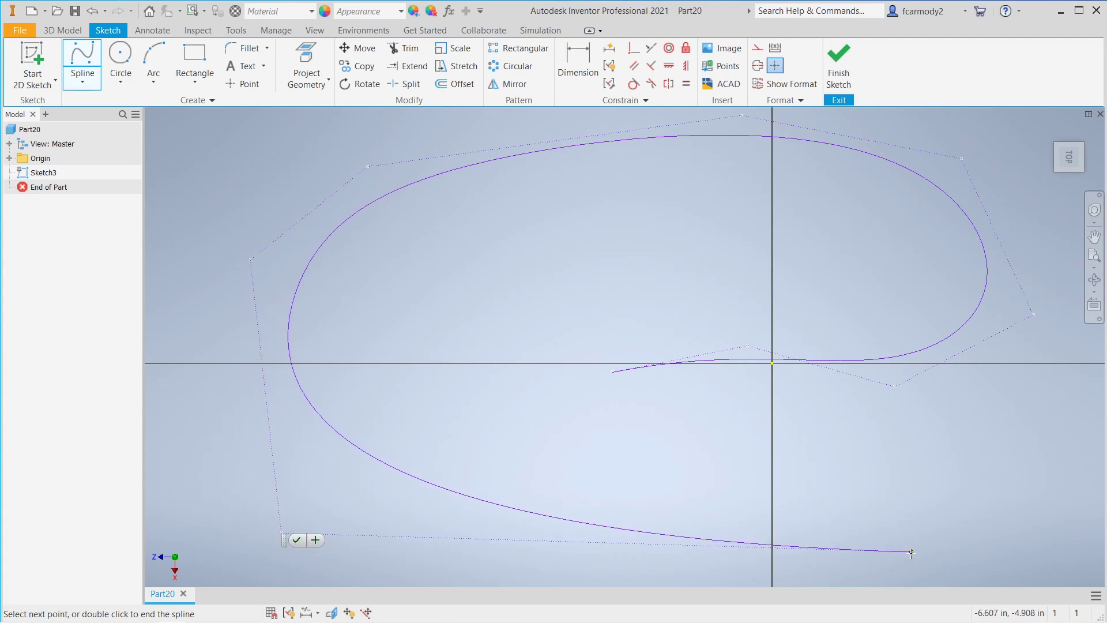
right_click(913, 552)
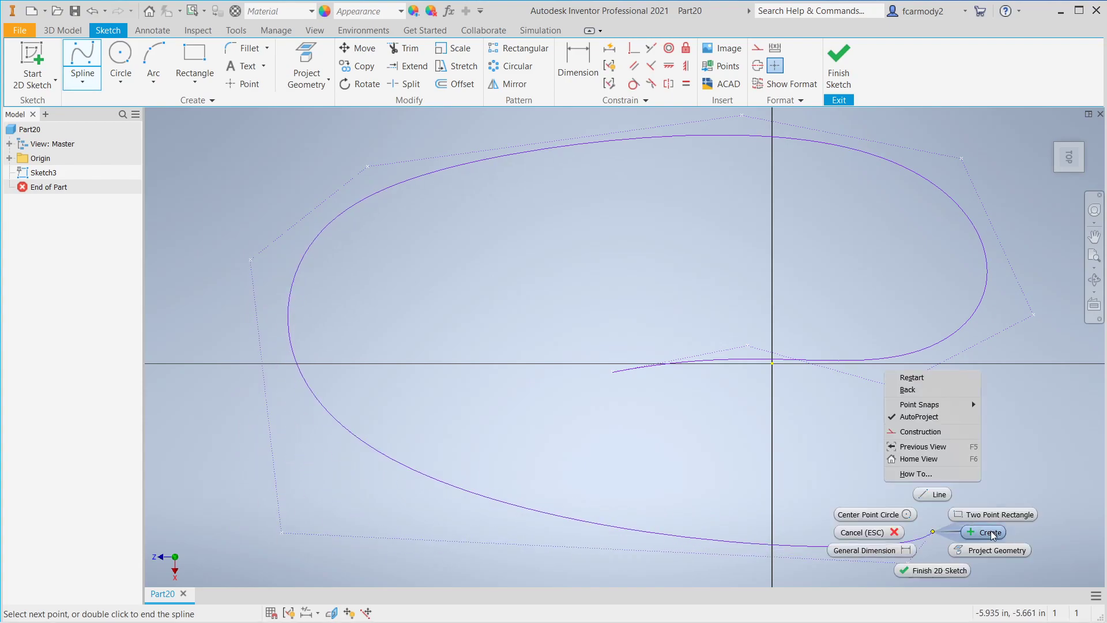
click(987, 532)
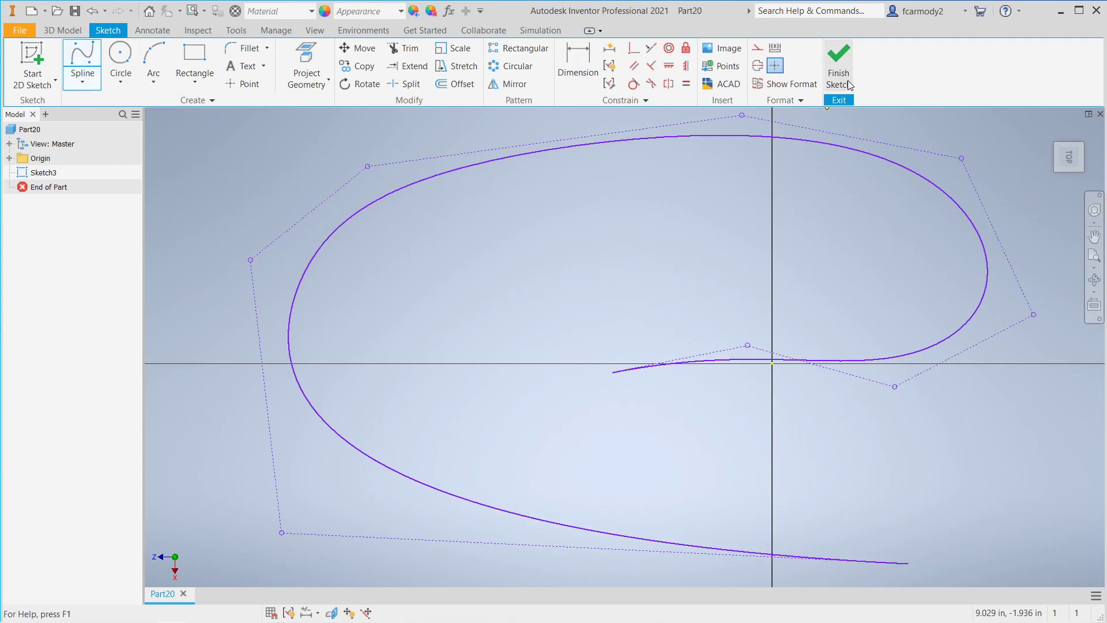
Finish the path sketch, return to the home view and begin a new sketch.
click(838, 63)
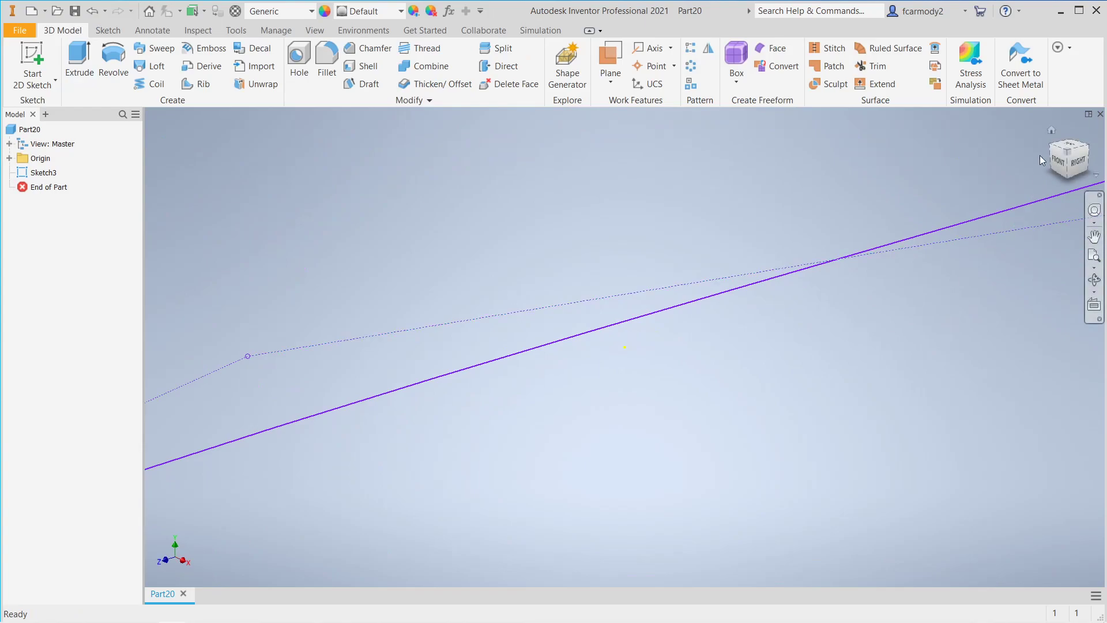
click(1067, 157)
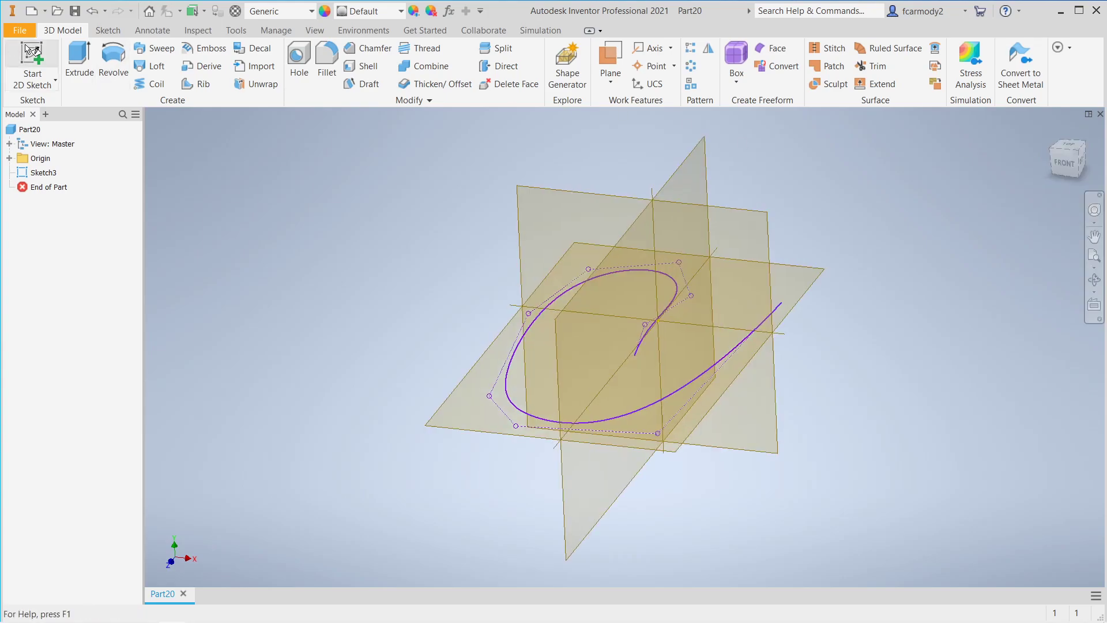
click(32, 60)
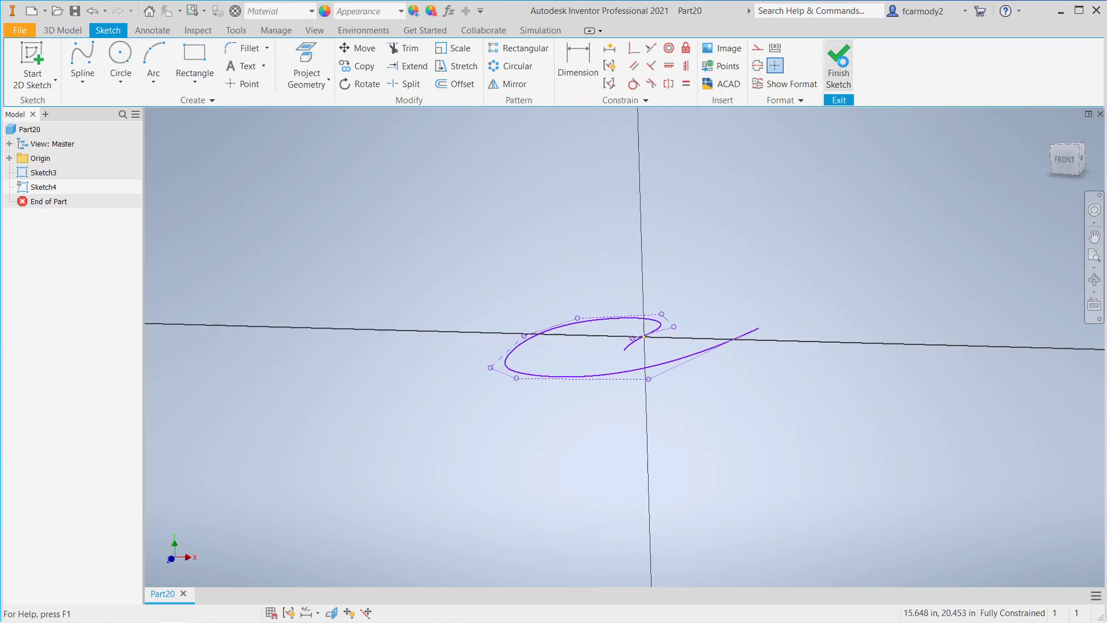
Delete the sketch made on the wrong plane and start another sketch for the XY plane.
right_click(45, 186)
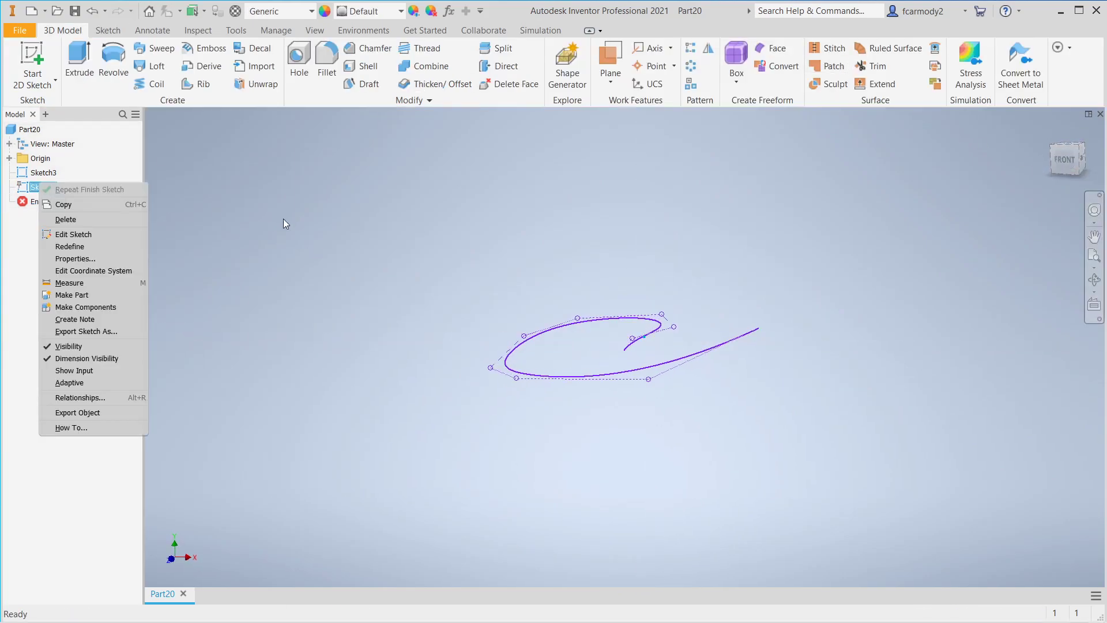
click(282, 223)
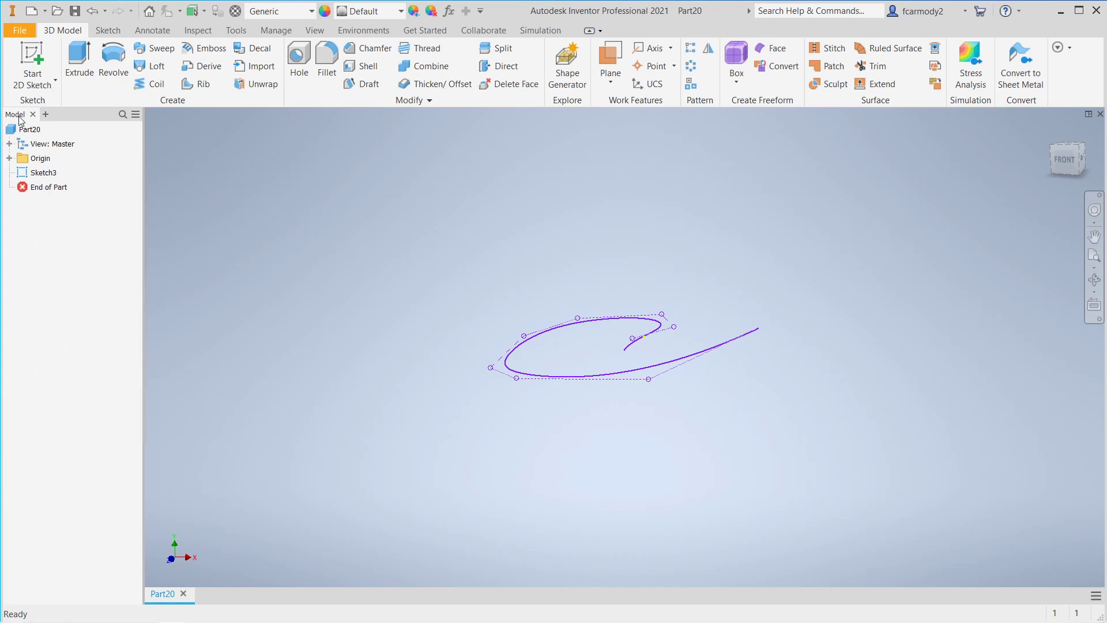
click(31, 60)
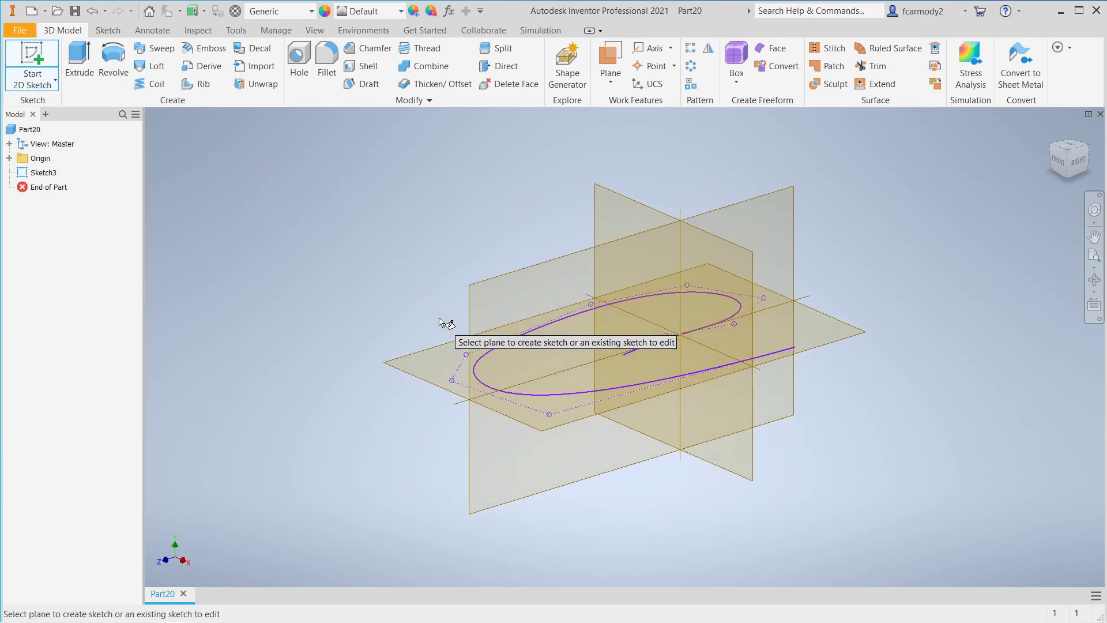
mouse_move(438, 360)
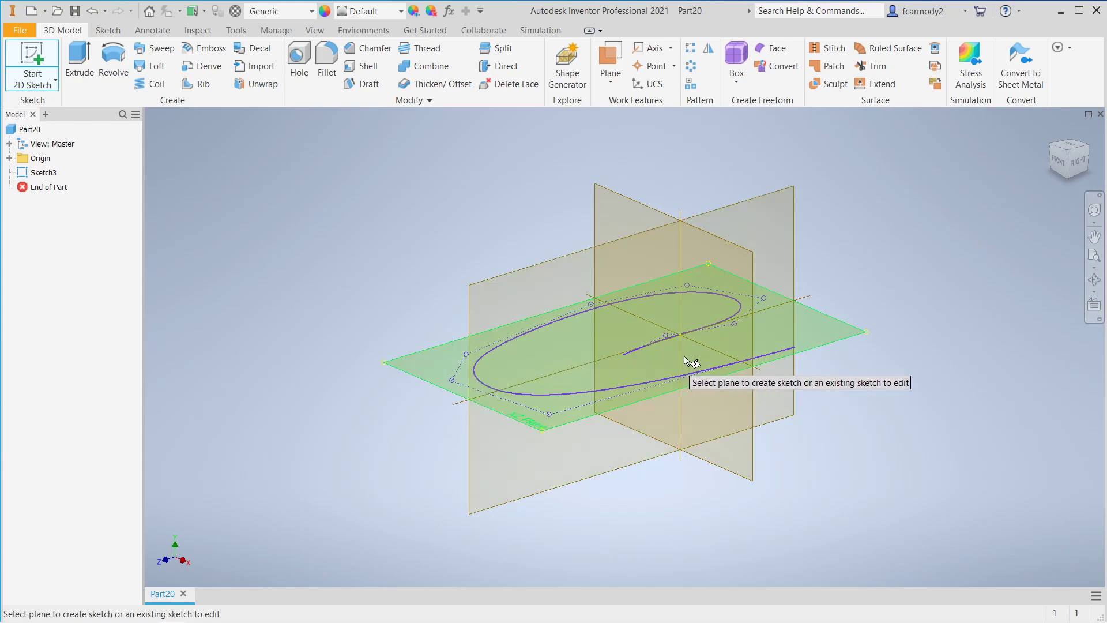
mouse_move(727, 252)
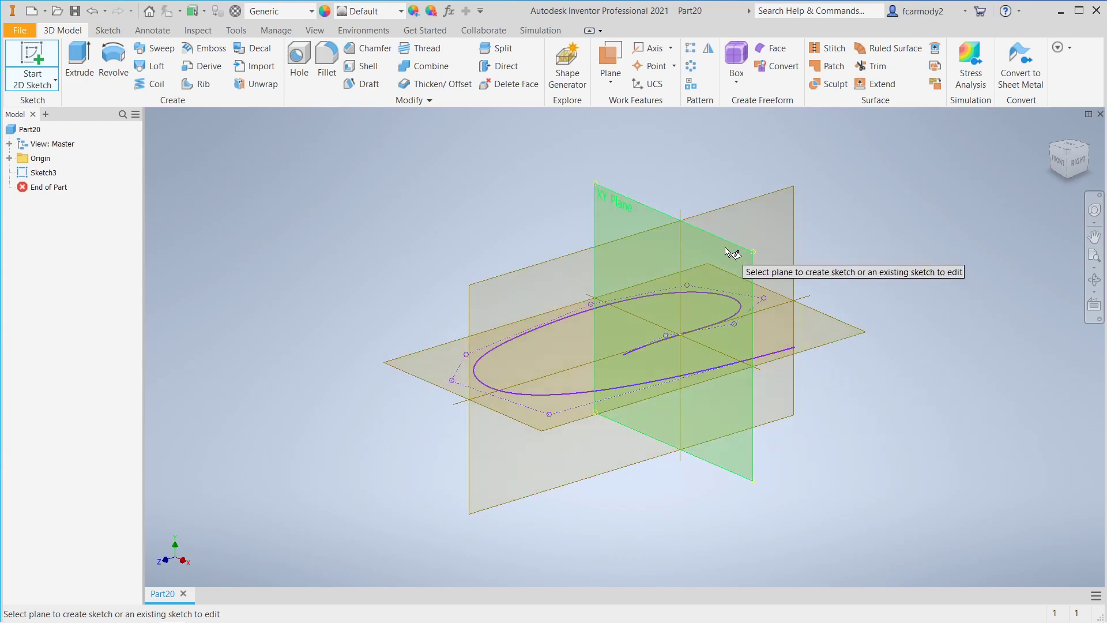
mouse_move(724, 262)
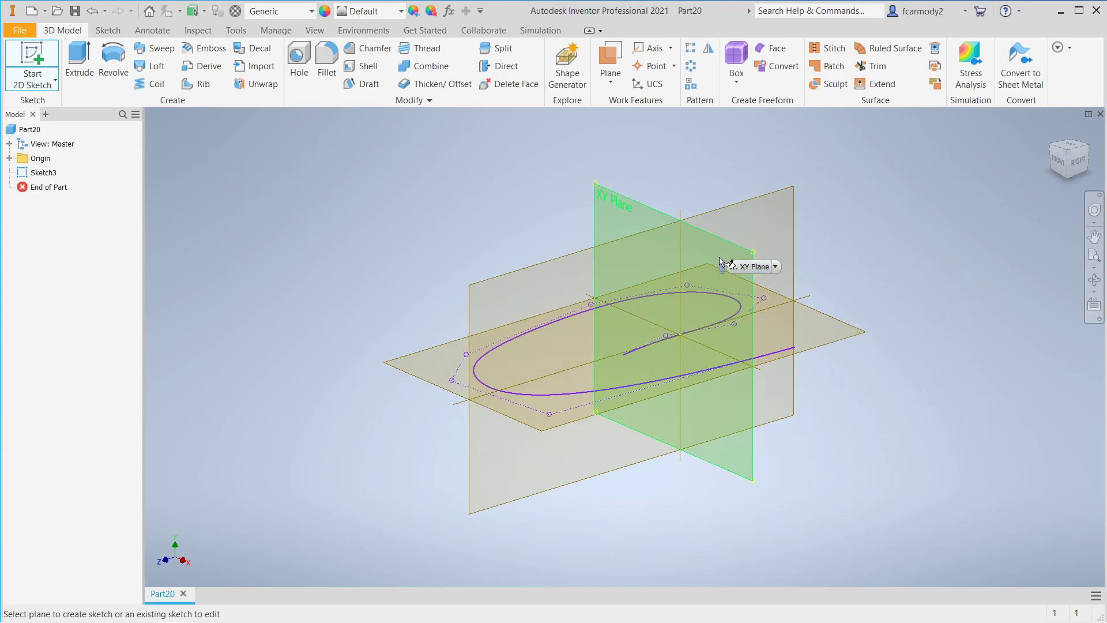
mouse_move(721, 253)
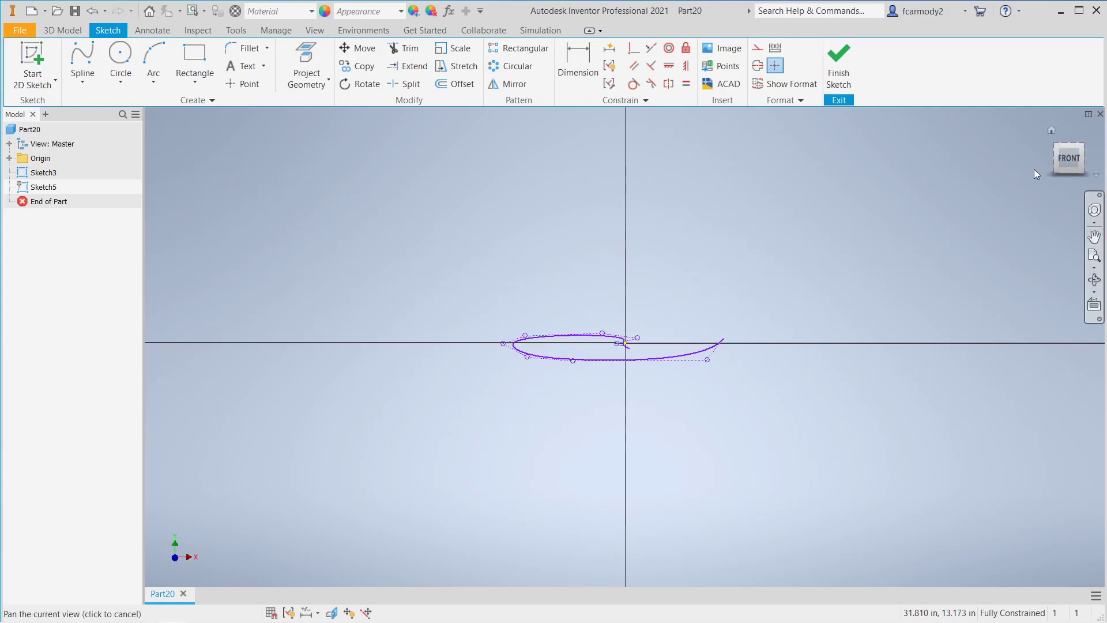
Draw a small two-point rectangle at the right-hand end of the spline path.
click(194, 60)
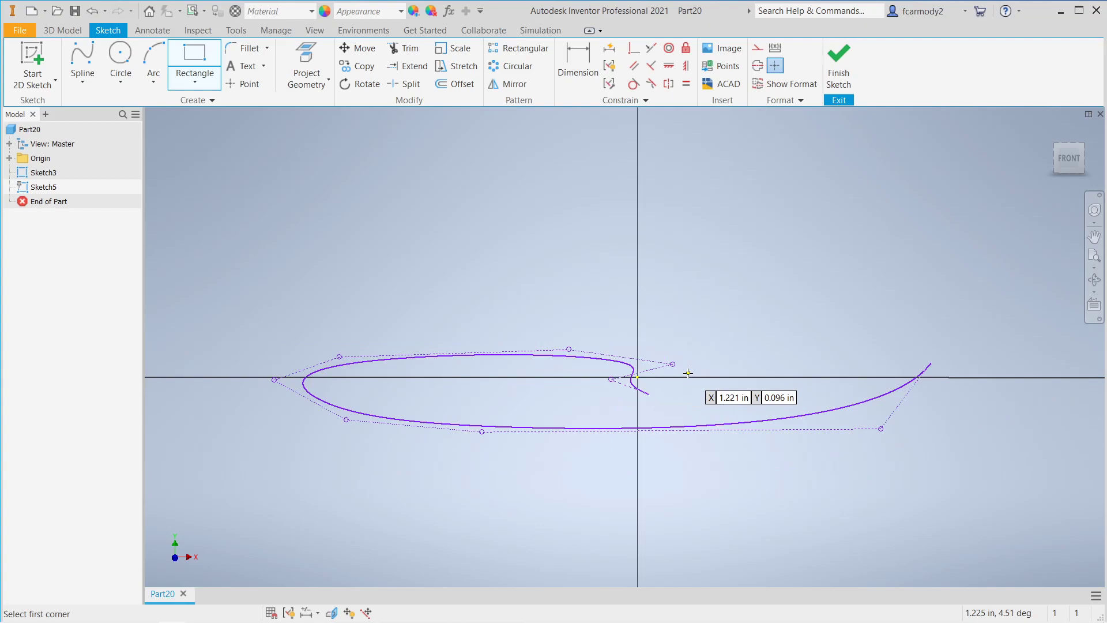
mouse_move(685, 329)
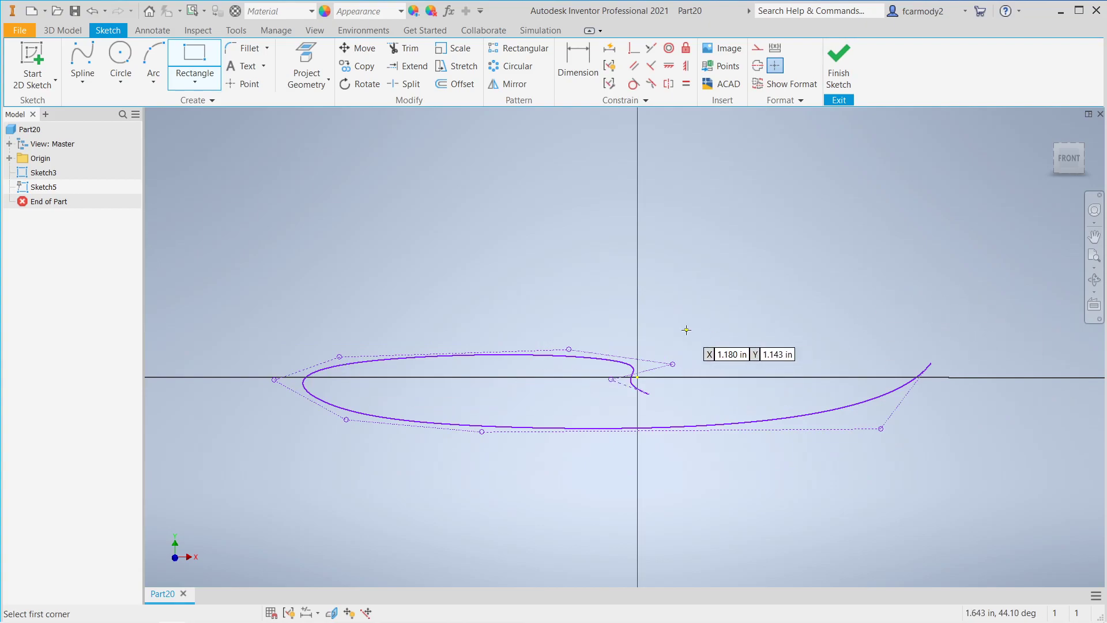
mouse_move(633, 380)
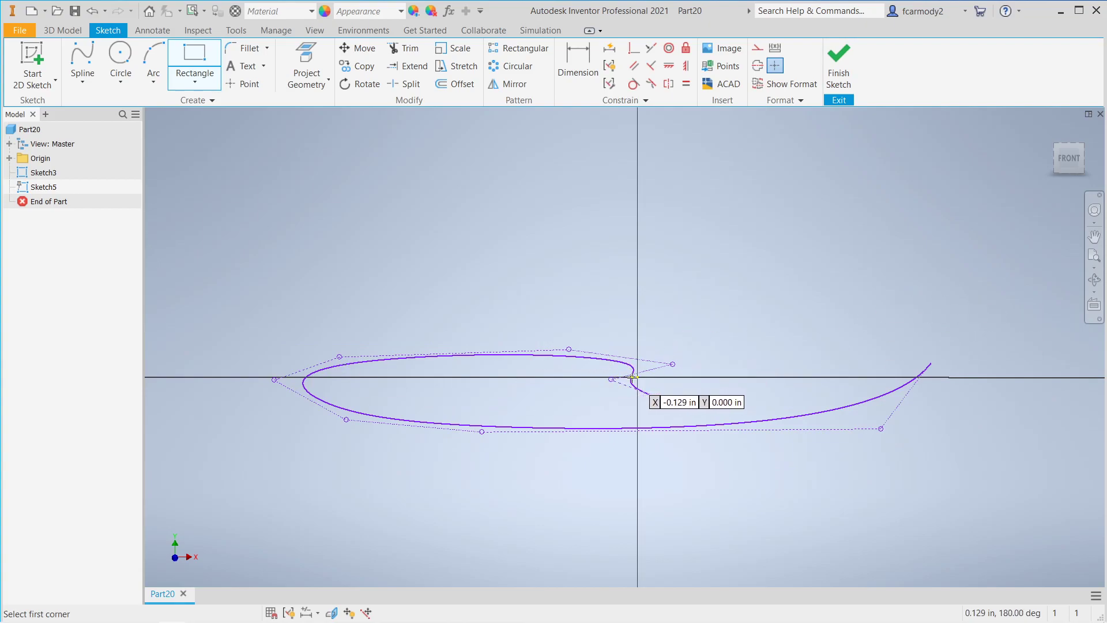
mouse_move(359, 378)
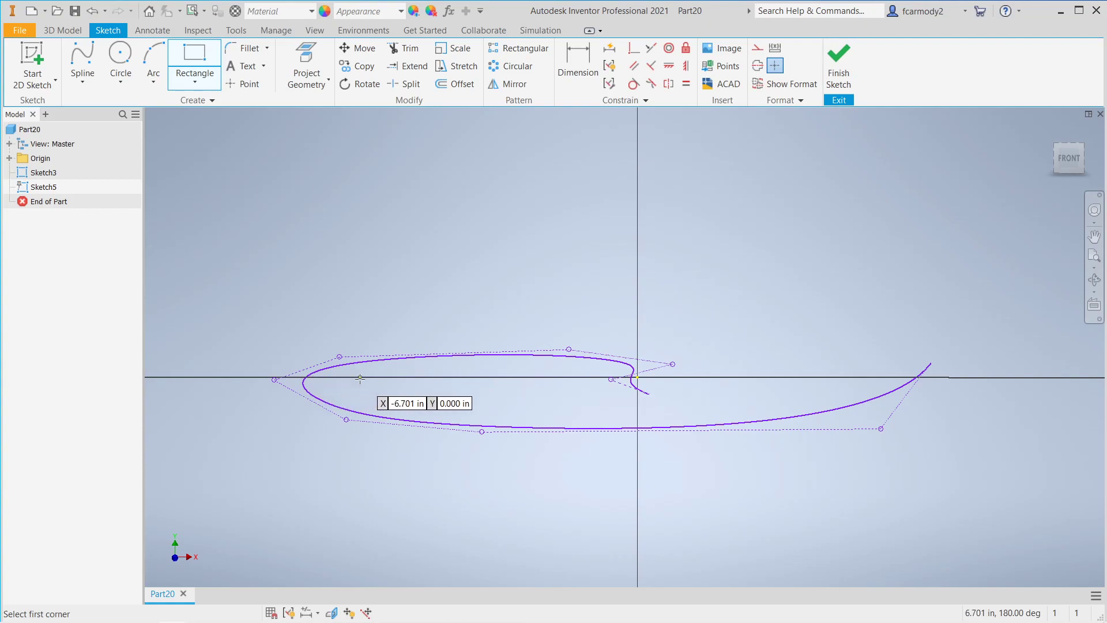
mouse_move(309, 379)
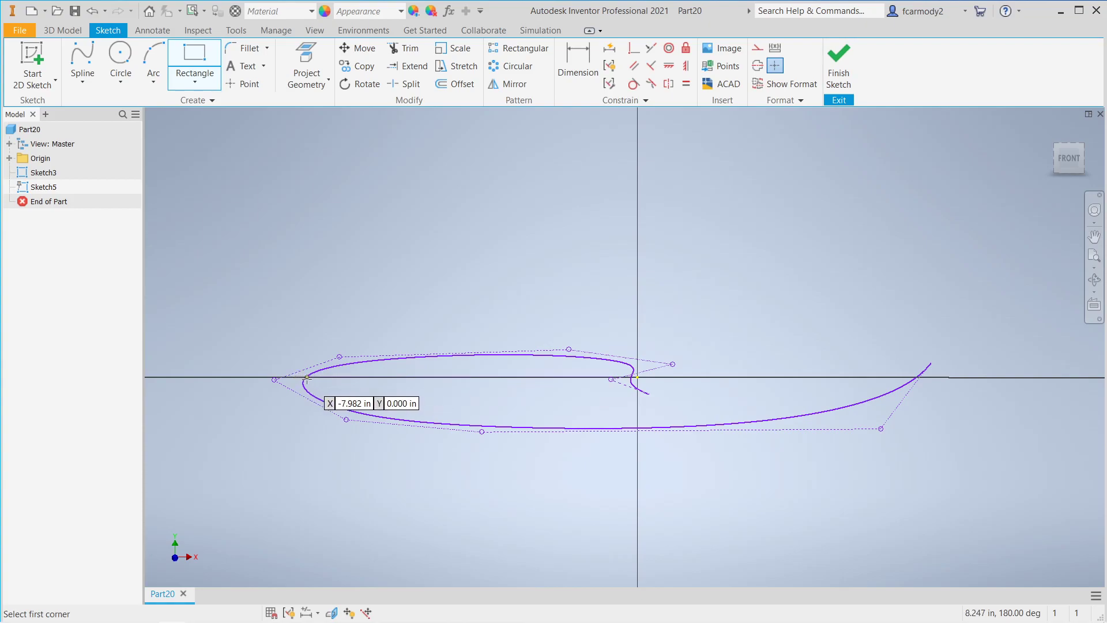
mouse_move(624, 373)
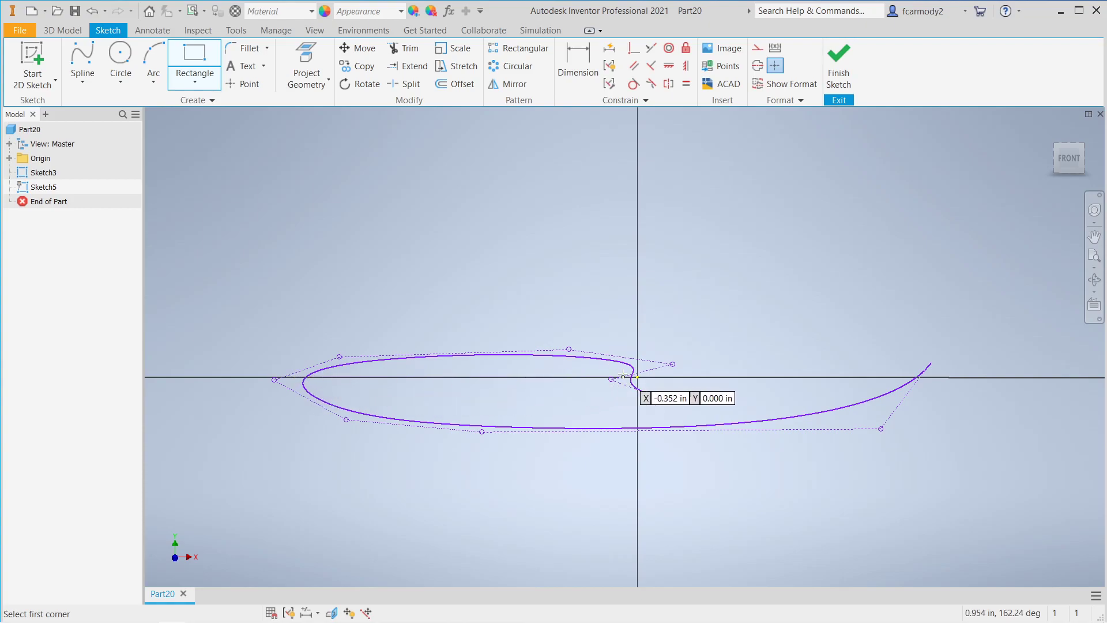
mouse_move(918, 373)
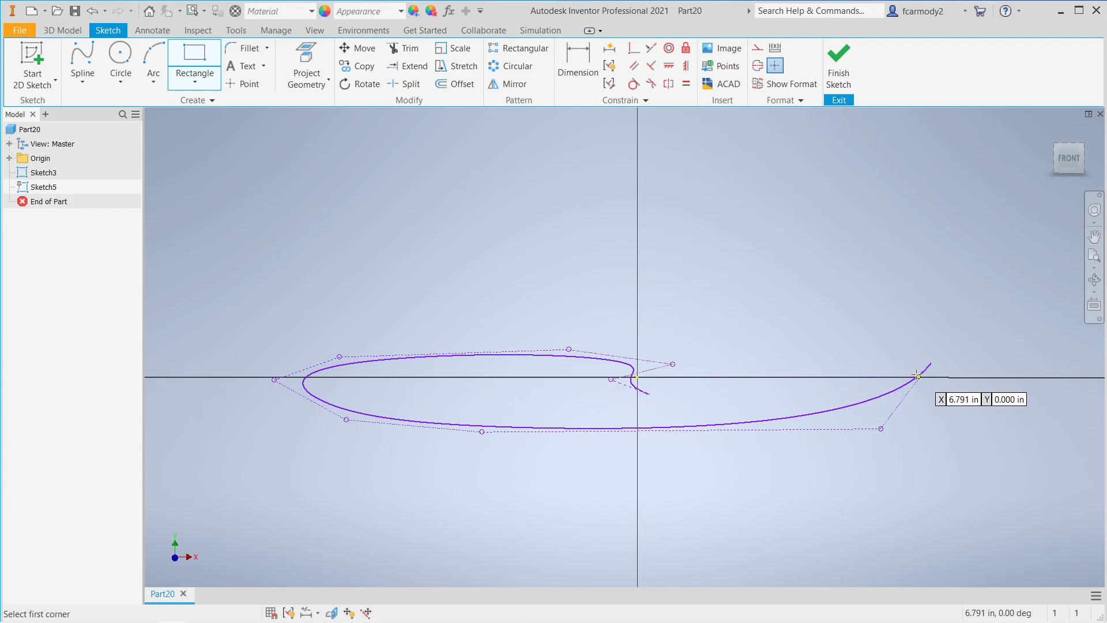
click(918, 373)
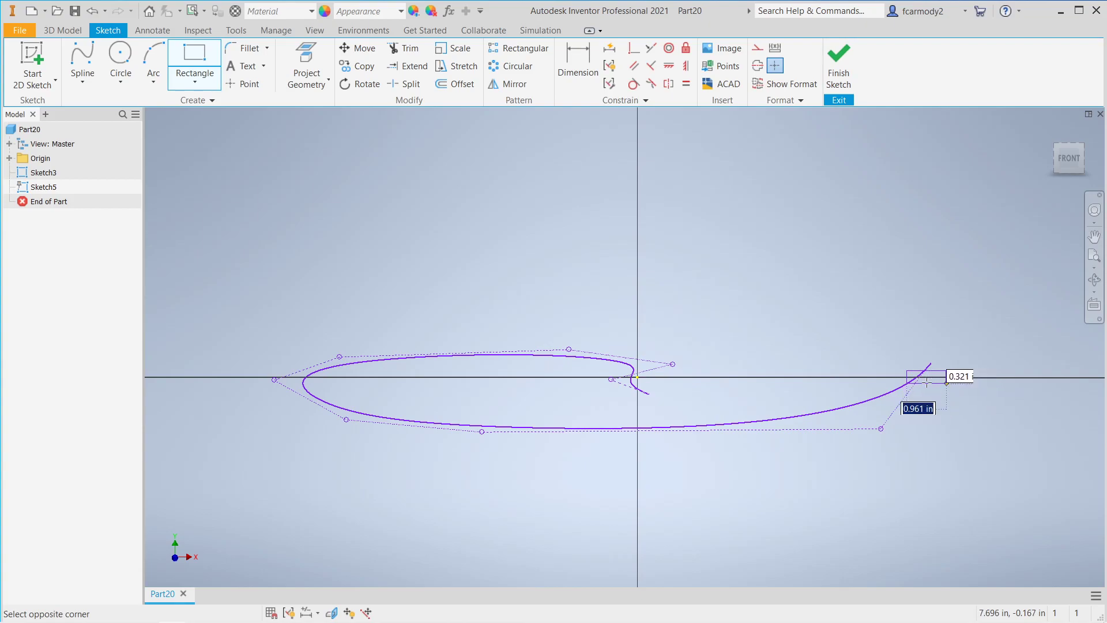
mouse_move(932, 387)
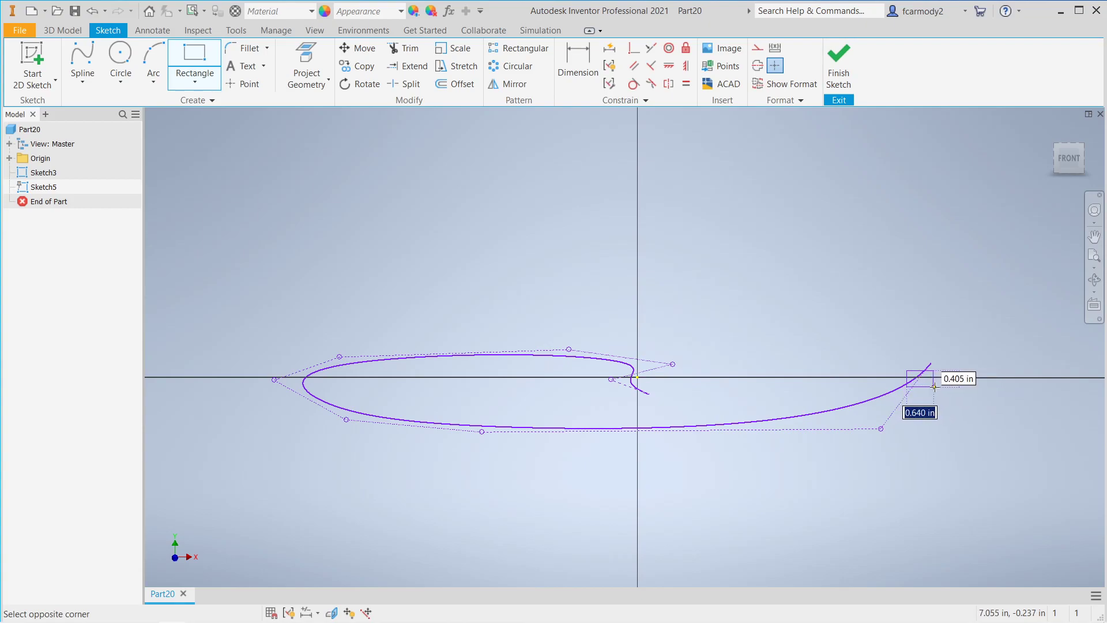
click(931, 386)
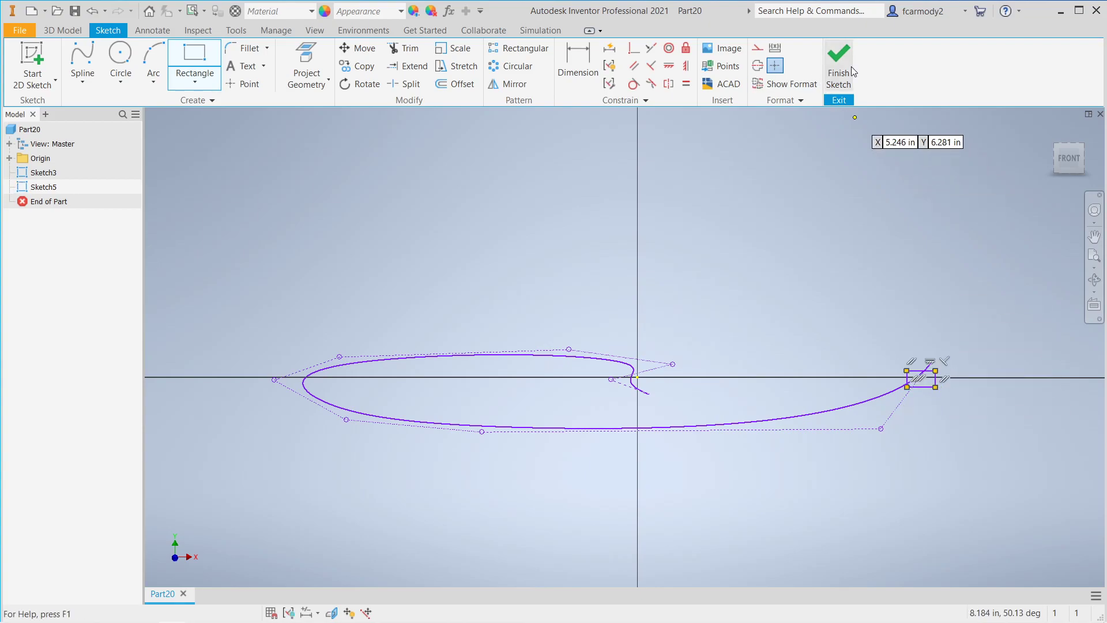
mouse_move(842, 72)
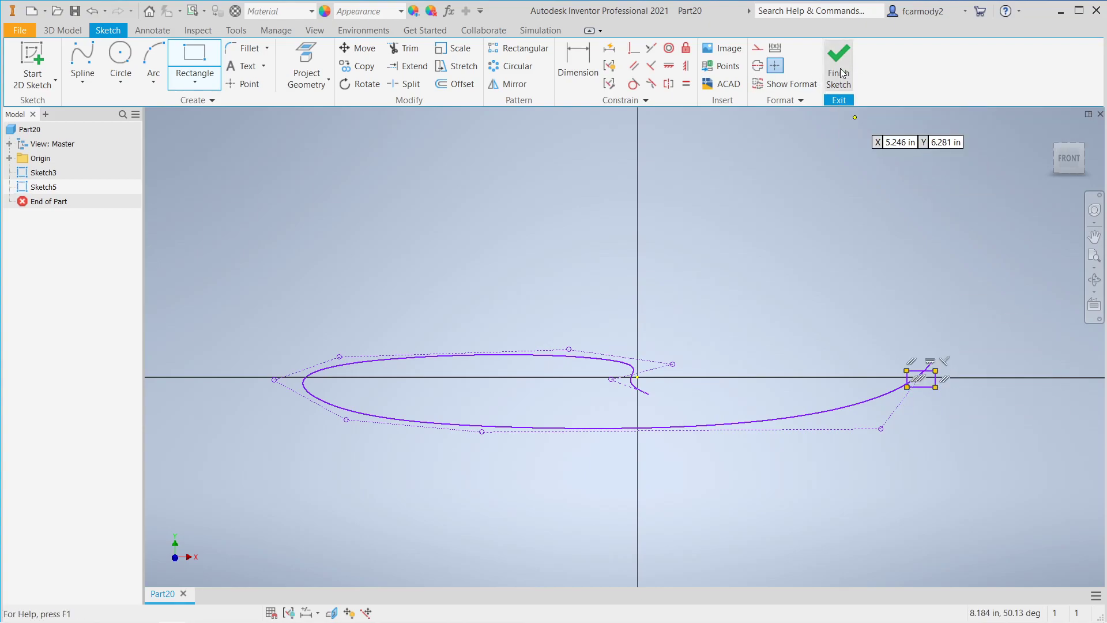
Finish the profile sketch and set a top view showing the spline and rectangle.
click(838, 60)
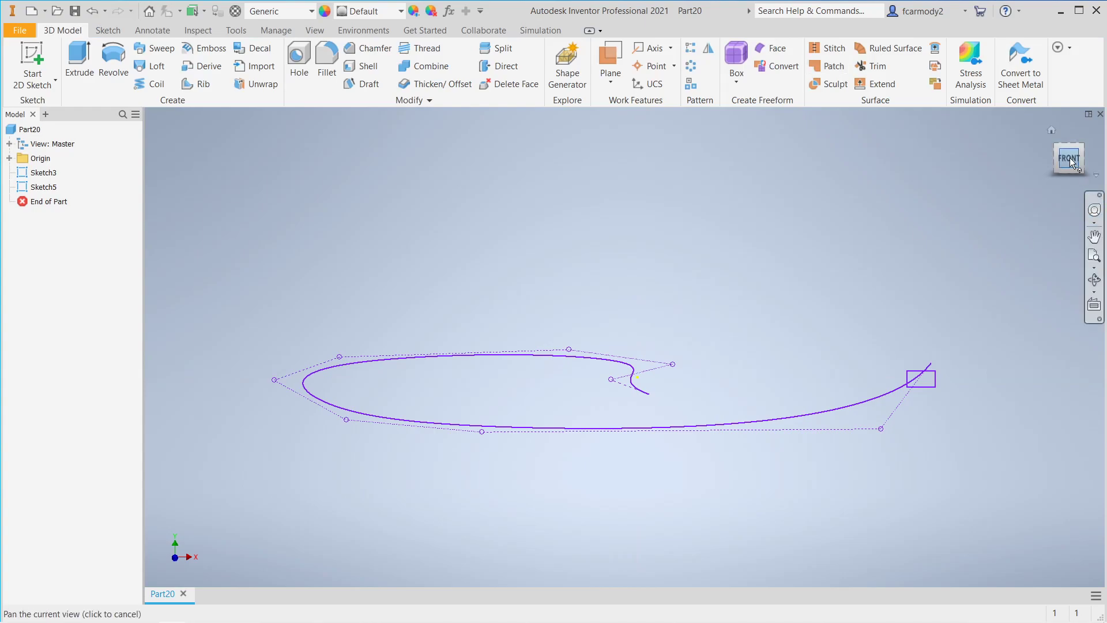
click(1067, 158)
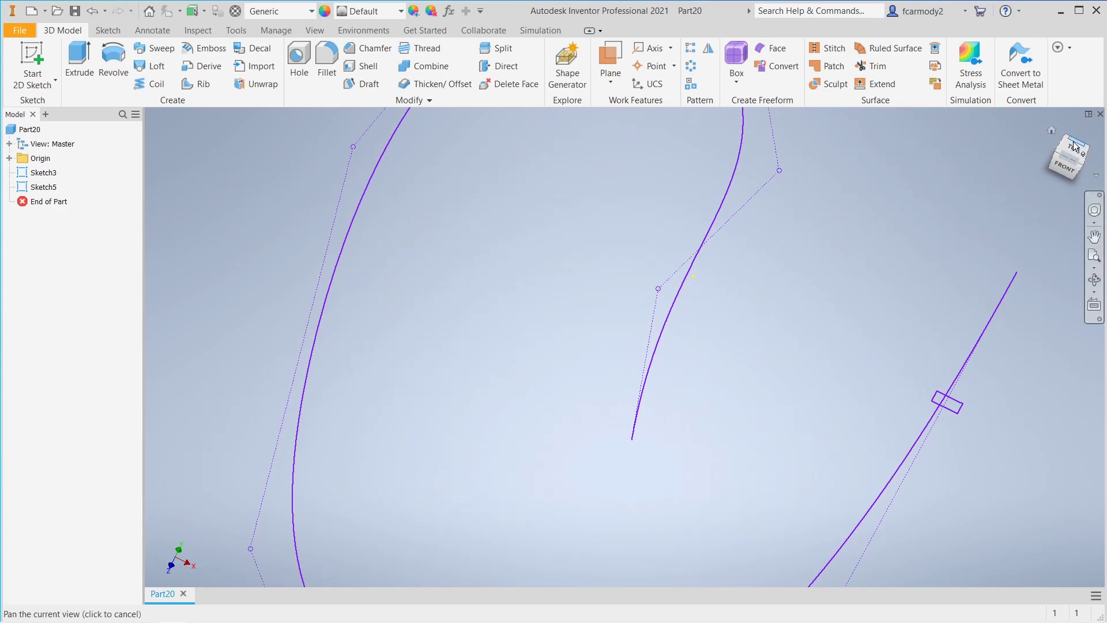
click(1068, 146)
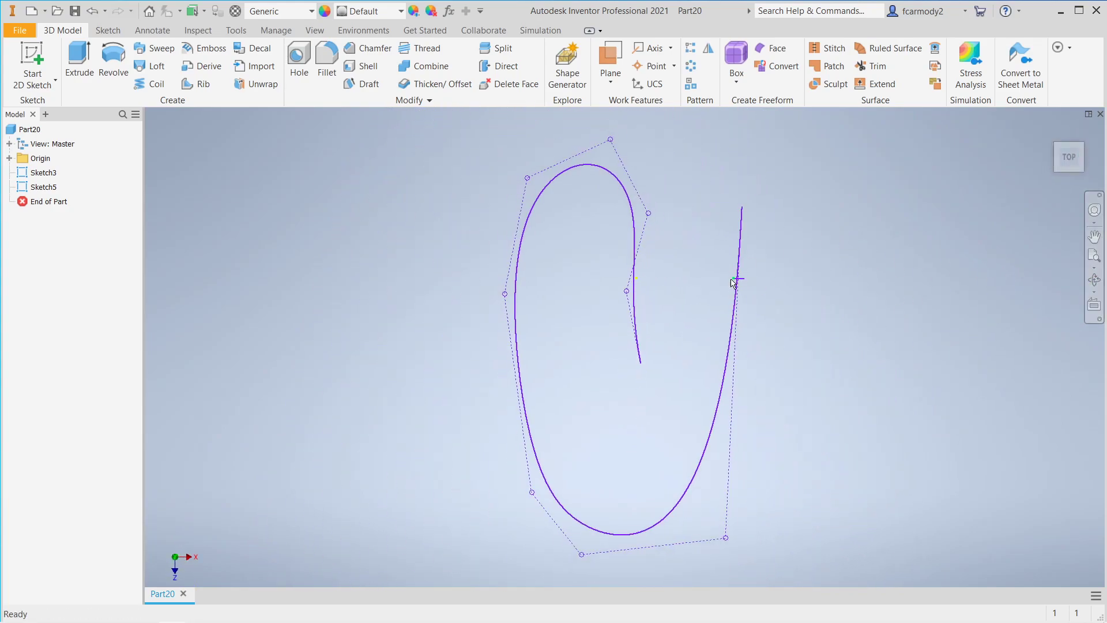
scroll(down, 3)
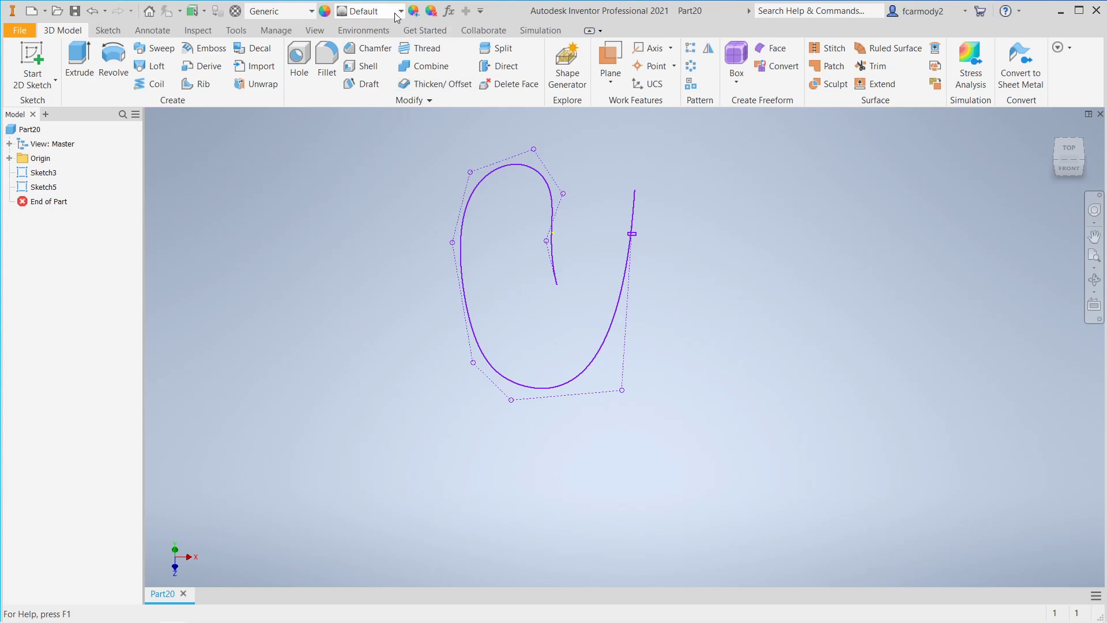
Give the part the Copper - Polished appearance.
click(400, 10)
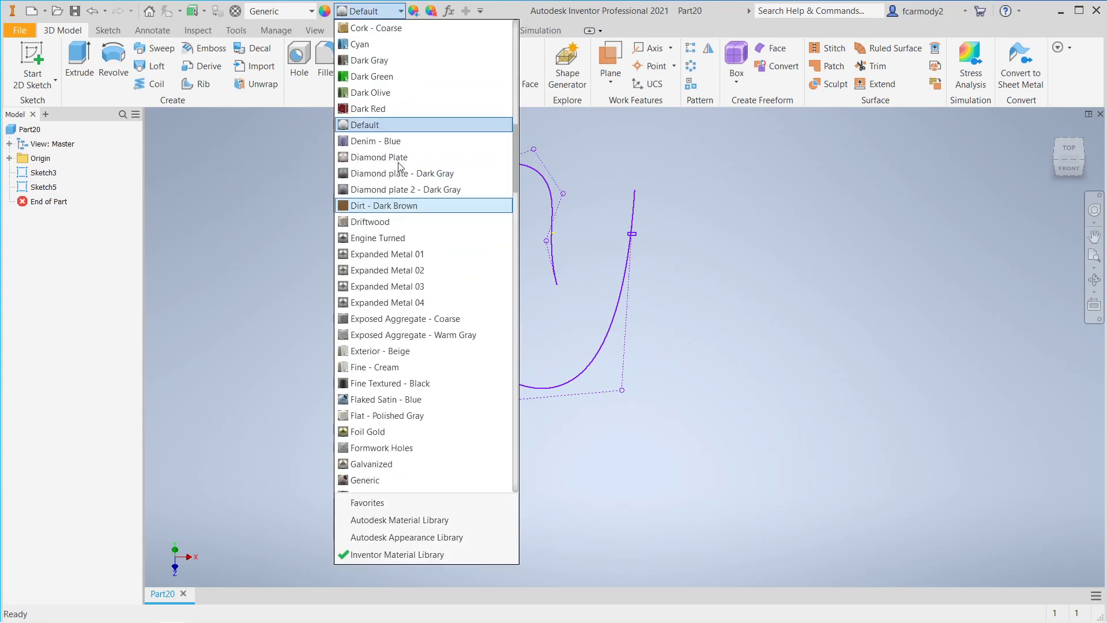
scroll(up, 3)
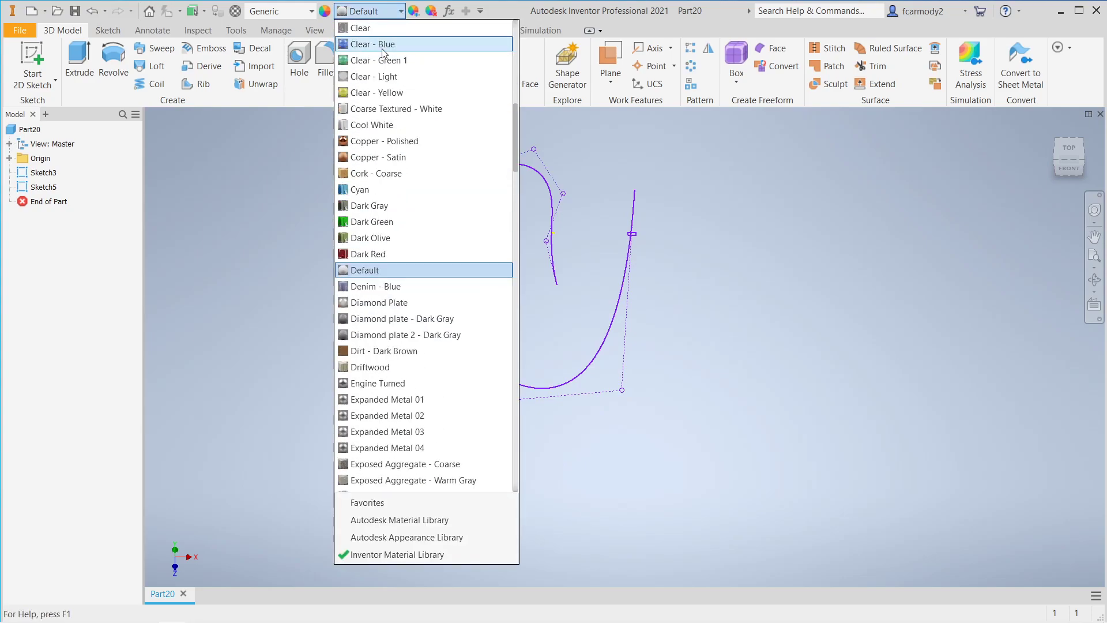
click(382, 141)
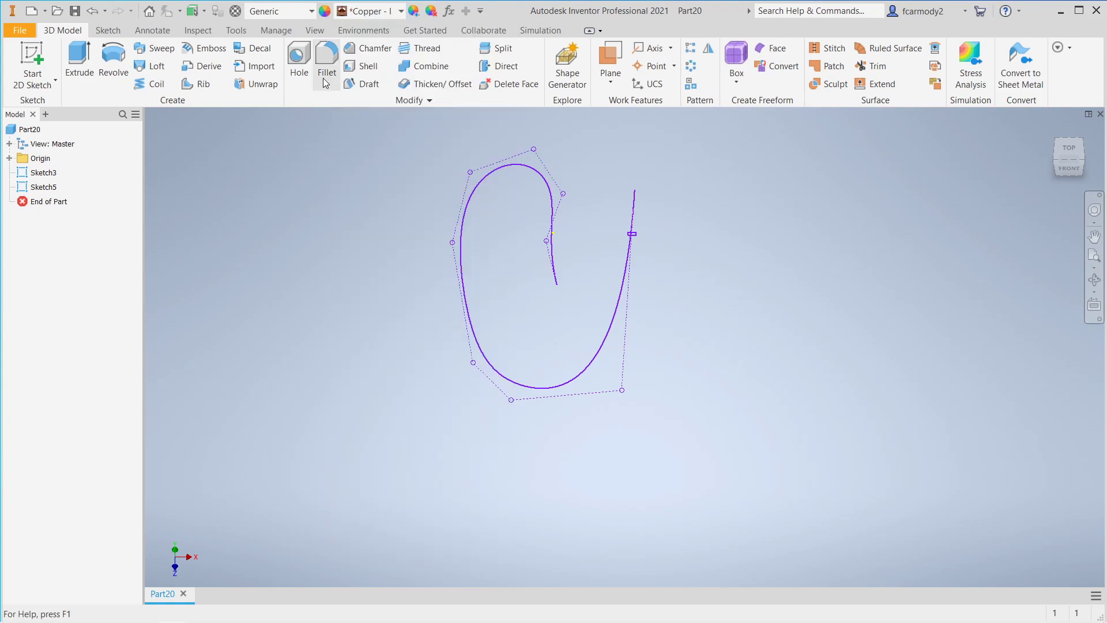
mouse_move(182, 90)
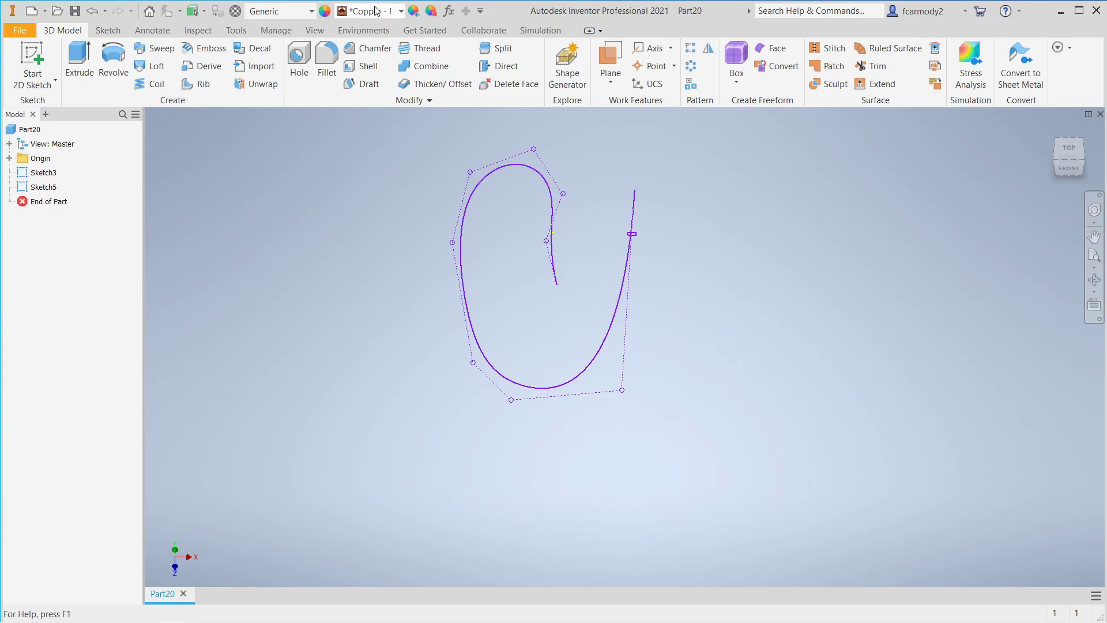
mouse_move(373, 10)
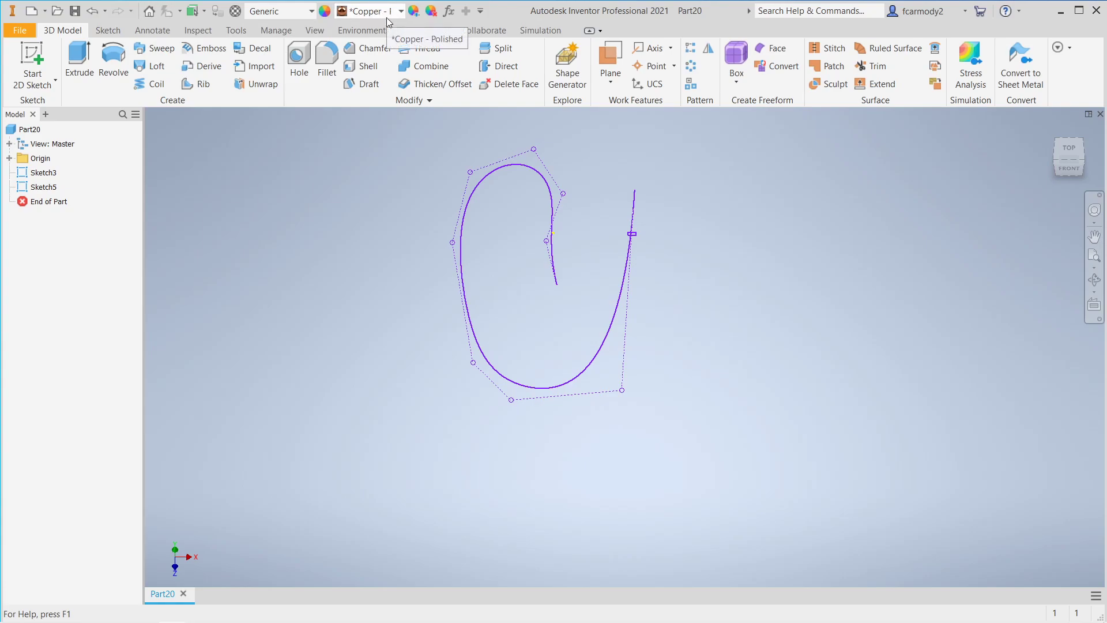
mouse_move(262, 172)
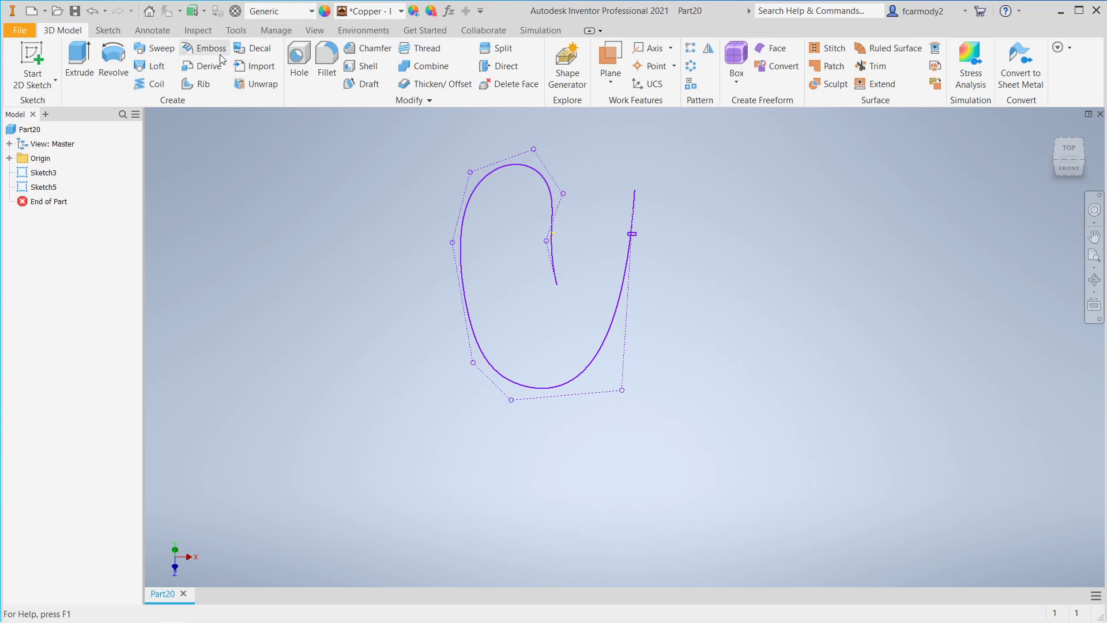
Sweep the rectangle profile along the spline path into a solid.
click(160, 49)
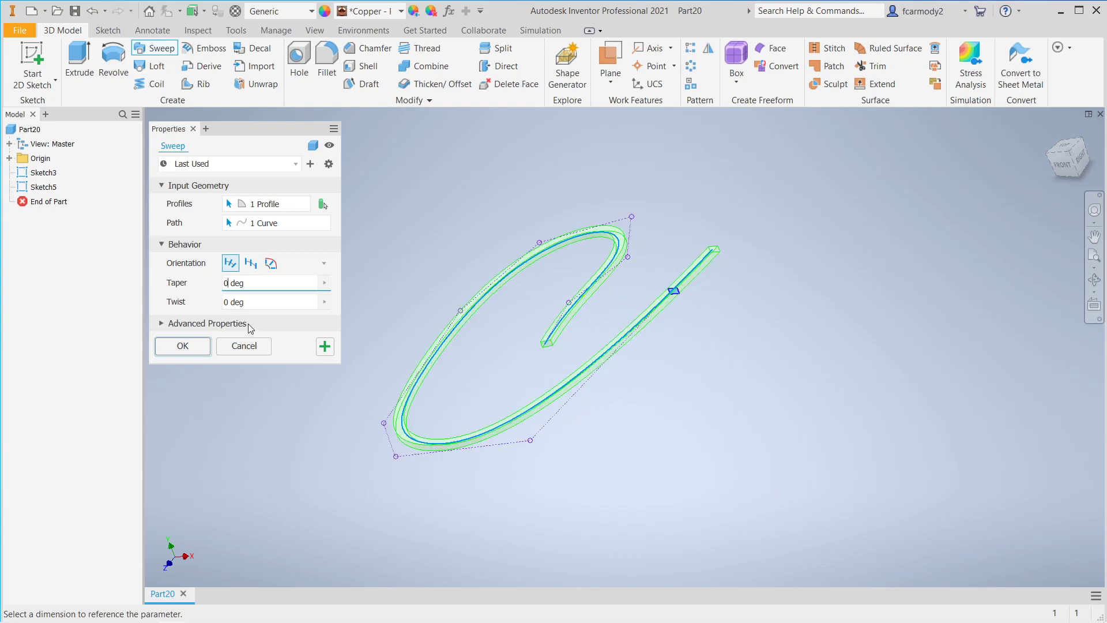
mouse_move(668, 299)
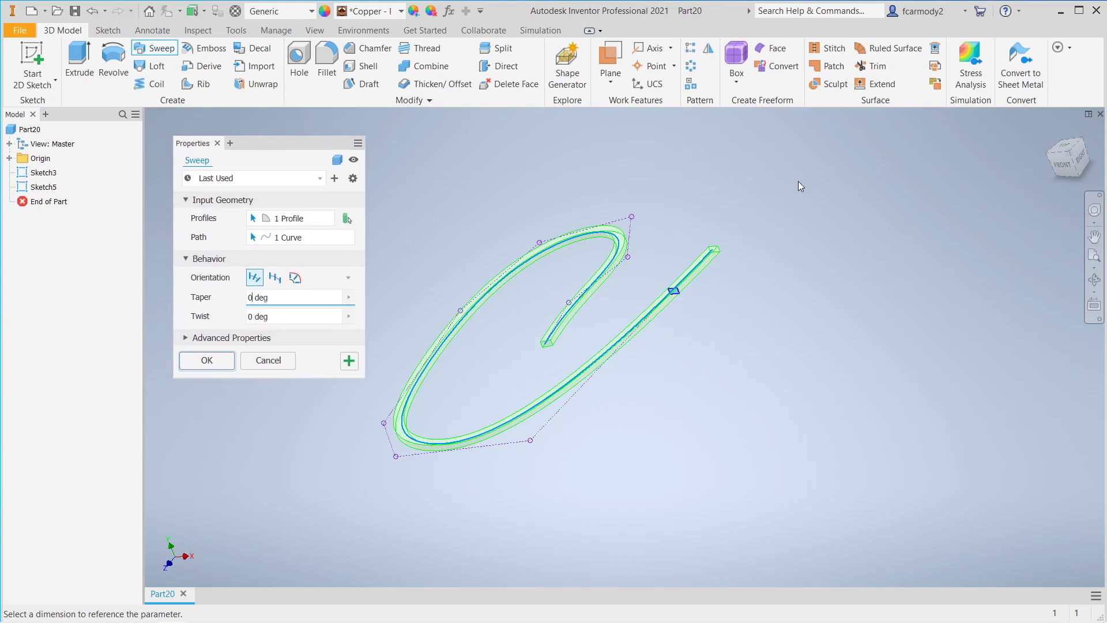
mouse_move(227, 323)
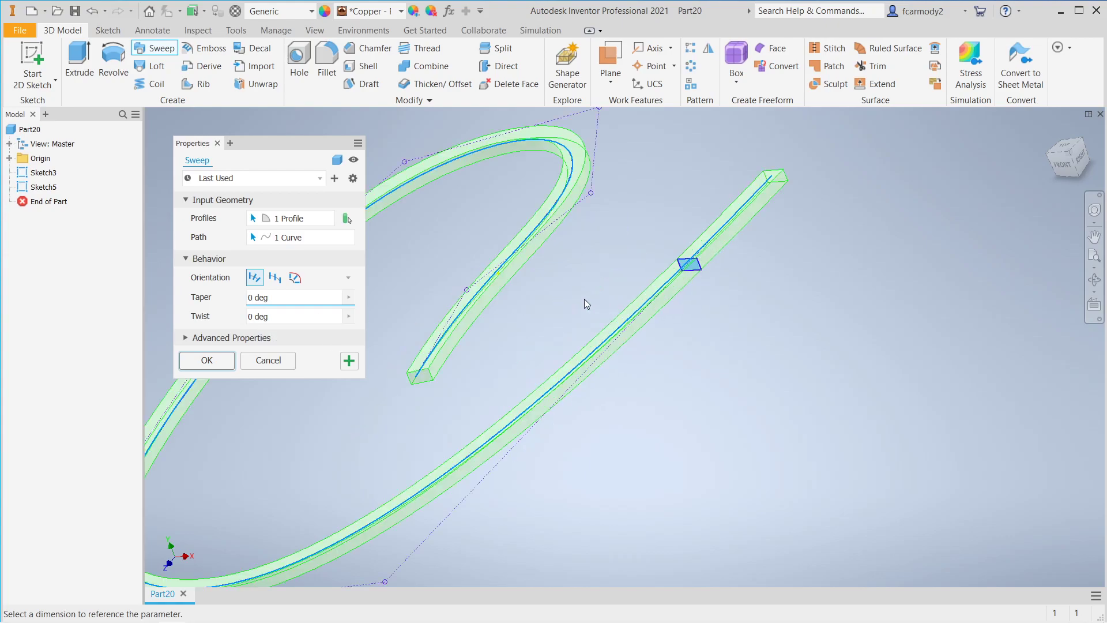
mouse_move(682, 270)
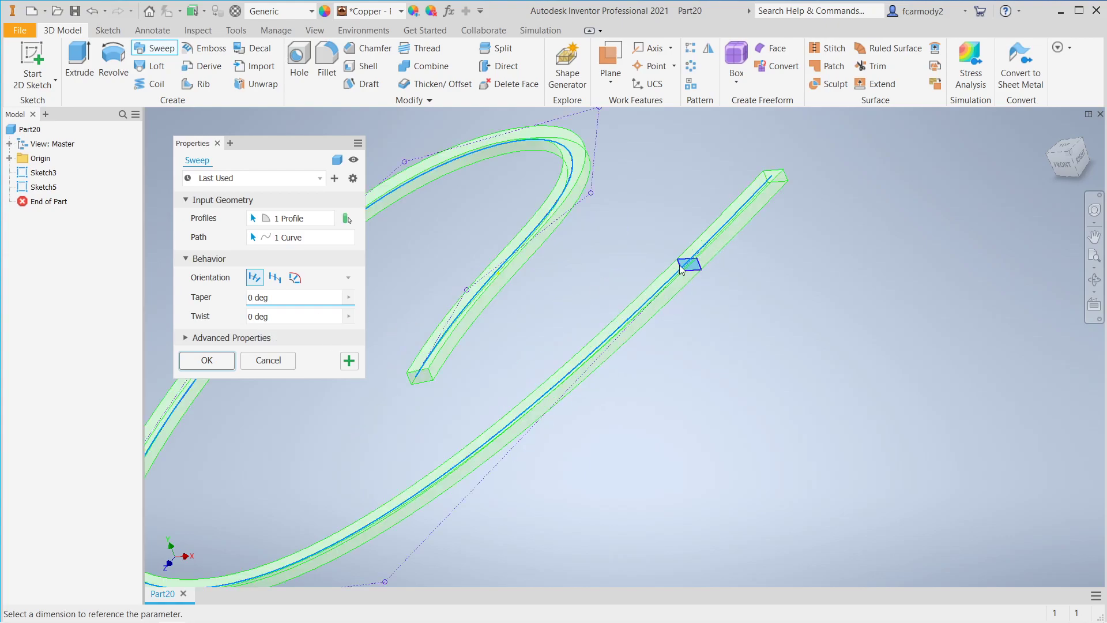
mouse_move(692, 270)
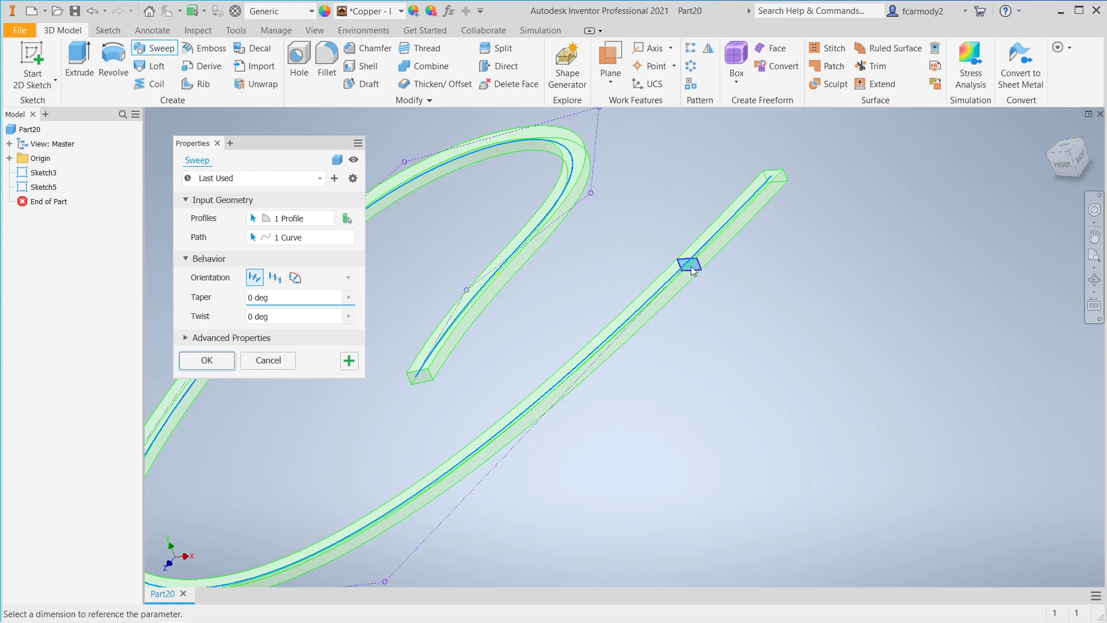
mouse_move(660, 266)
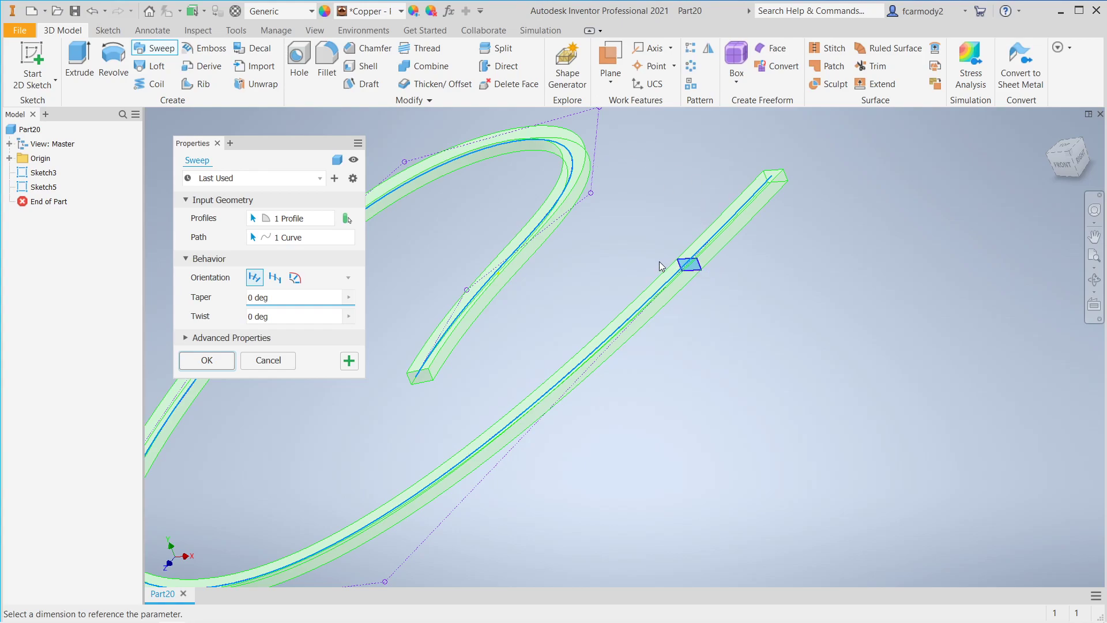
click(290, 297)
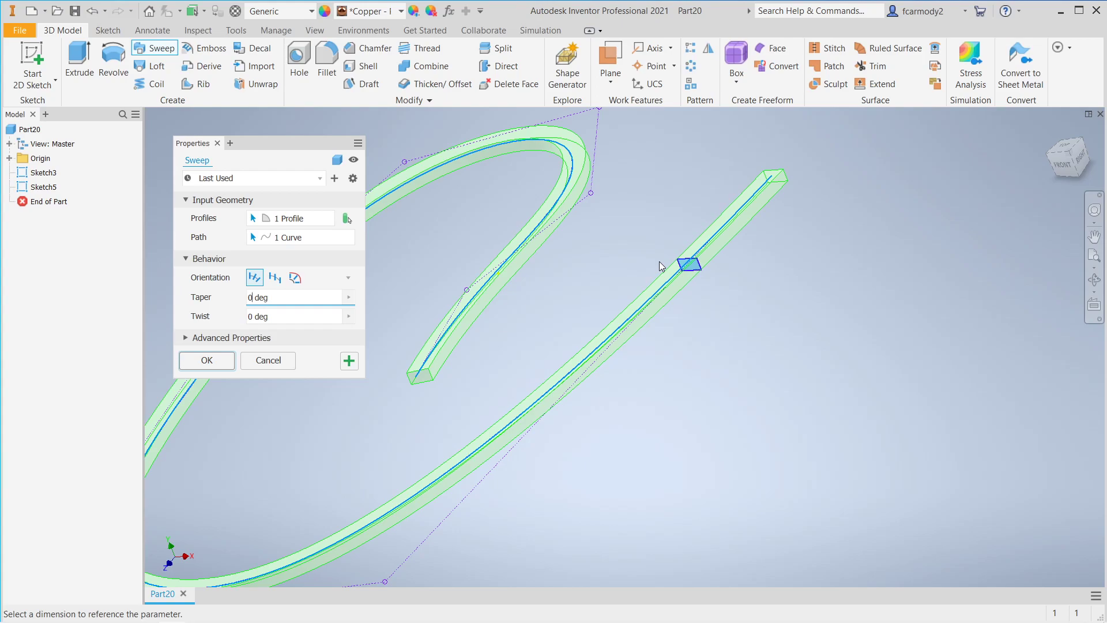
mouse_move(217, 370)
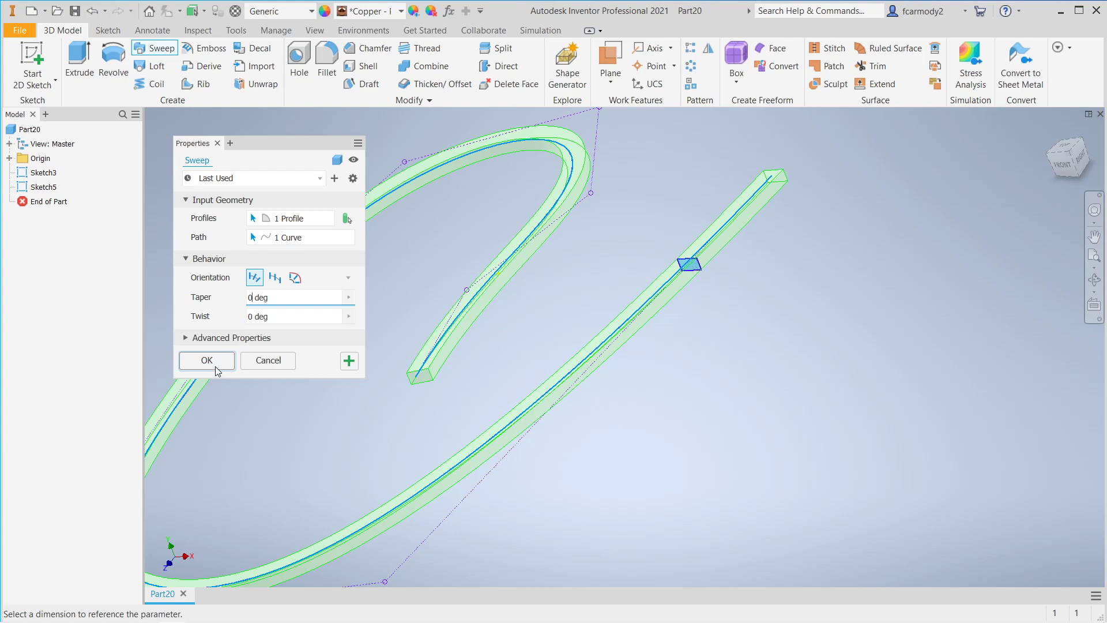
click(206, 360)
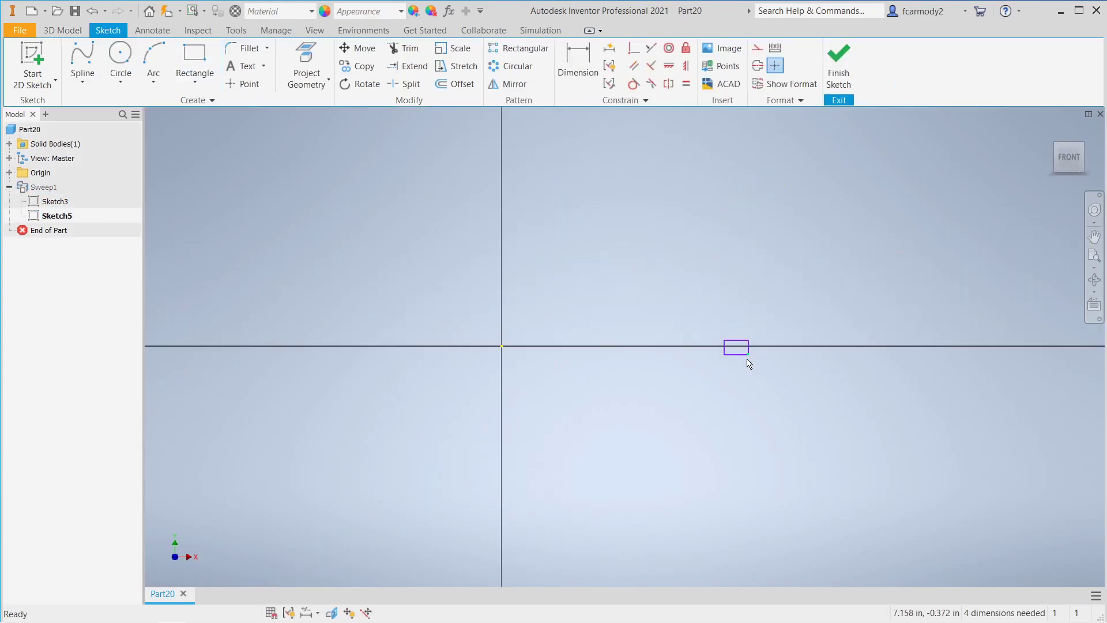
mouse_move(888, 265)
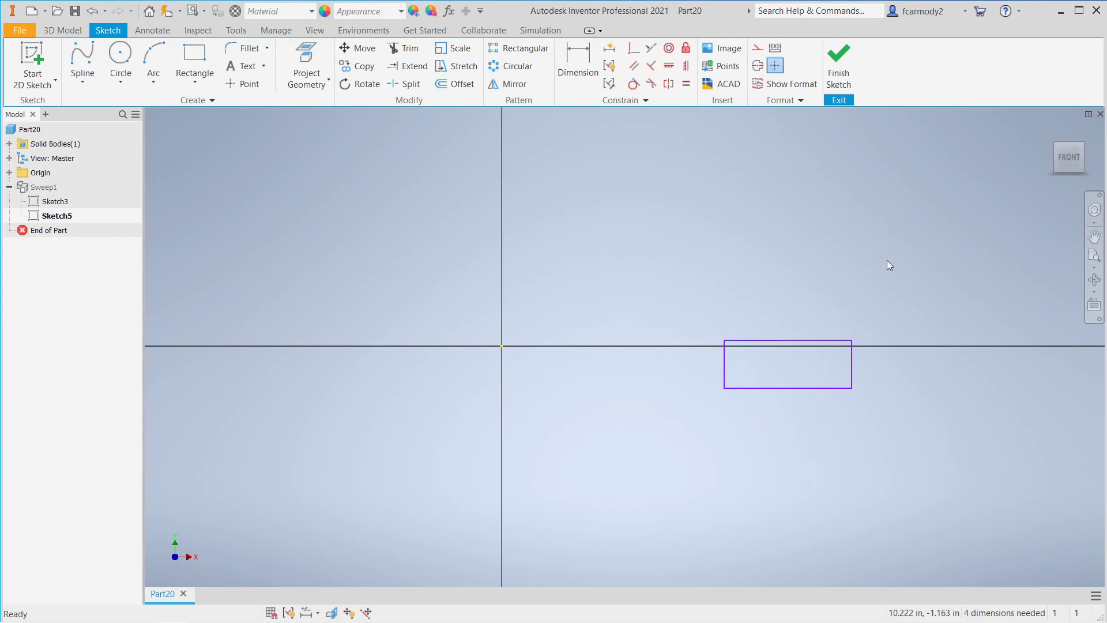
Finish the enlarged profile sketch so the sweep updates thicker.
click(838, 64)
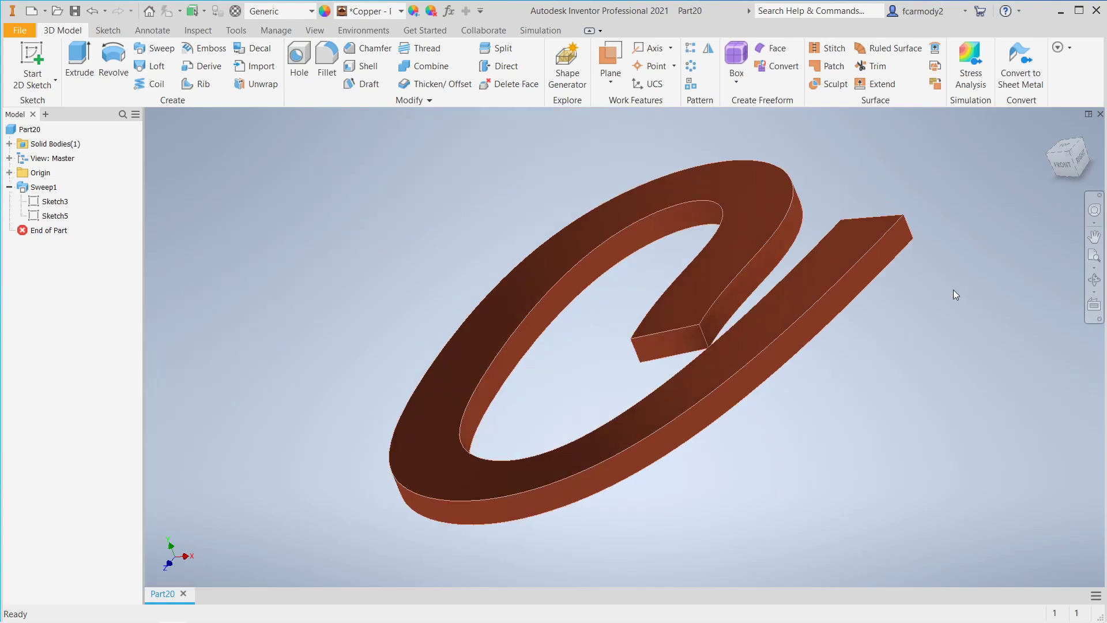
mouse_move(1045, 149)
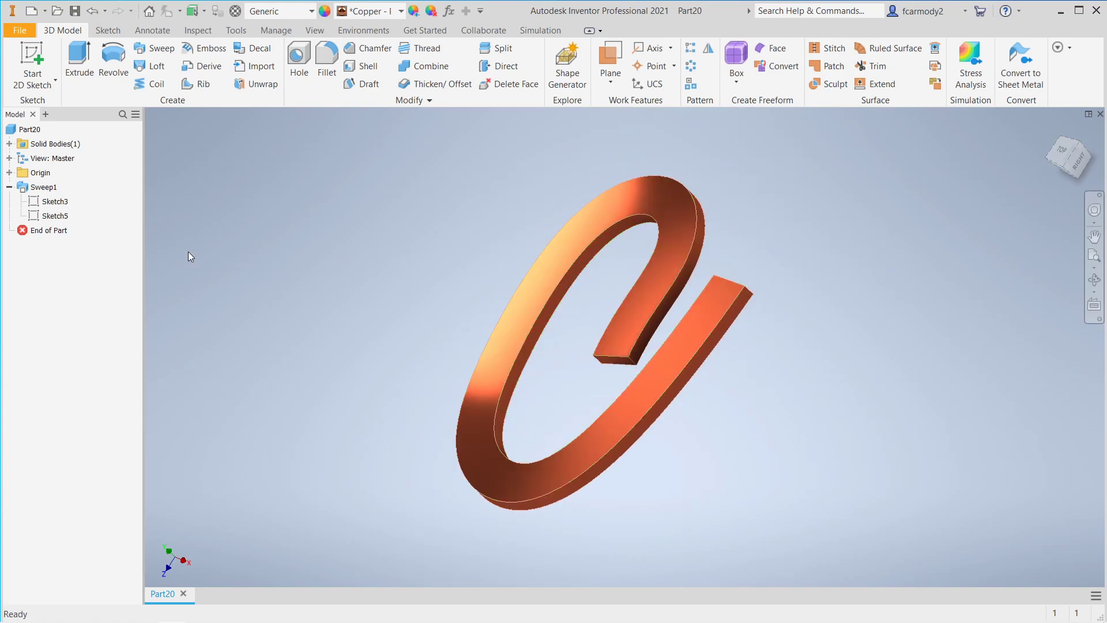
Edit Sweep1, trying twist values and applying a 720° twist.
click(52, 158)
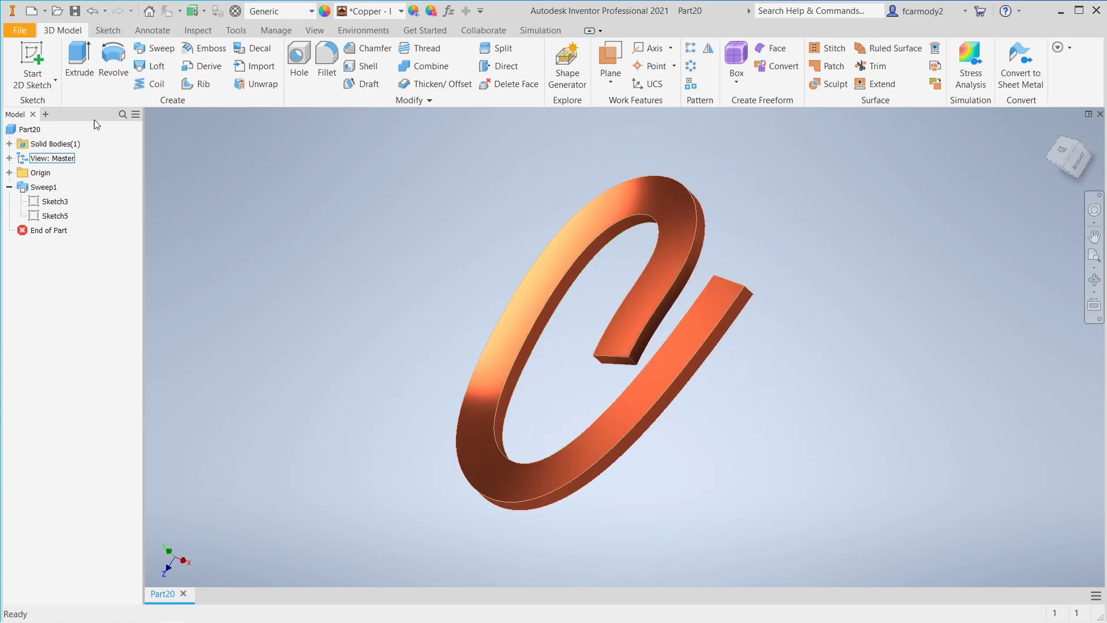
double_click(45, 187)
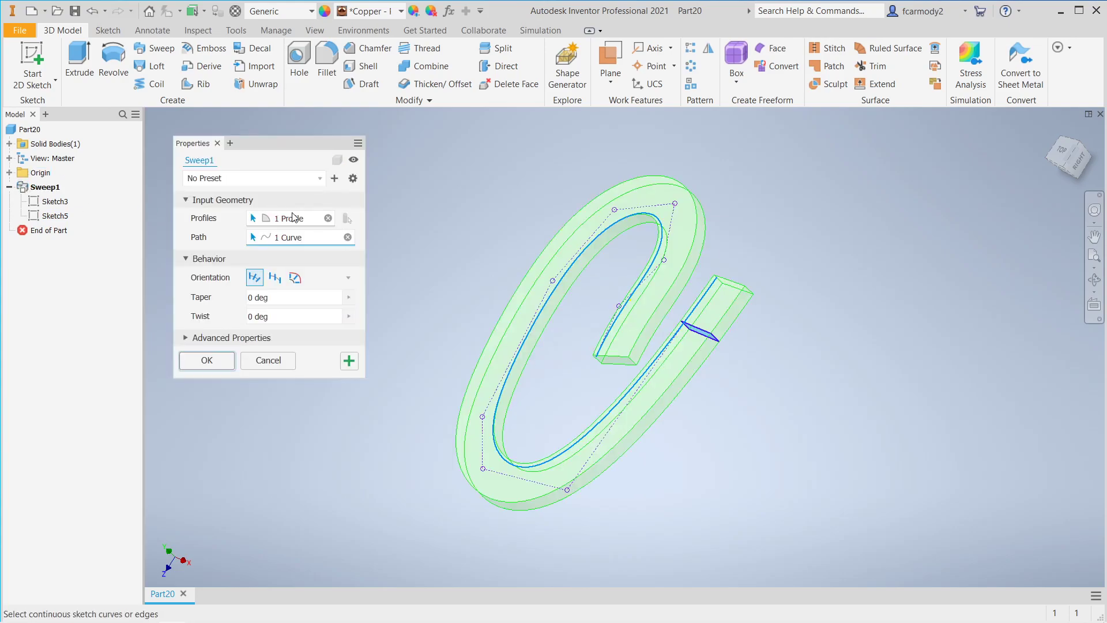
click(290, 316)
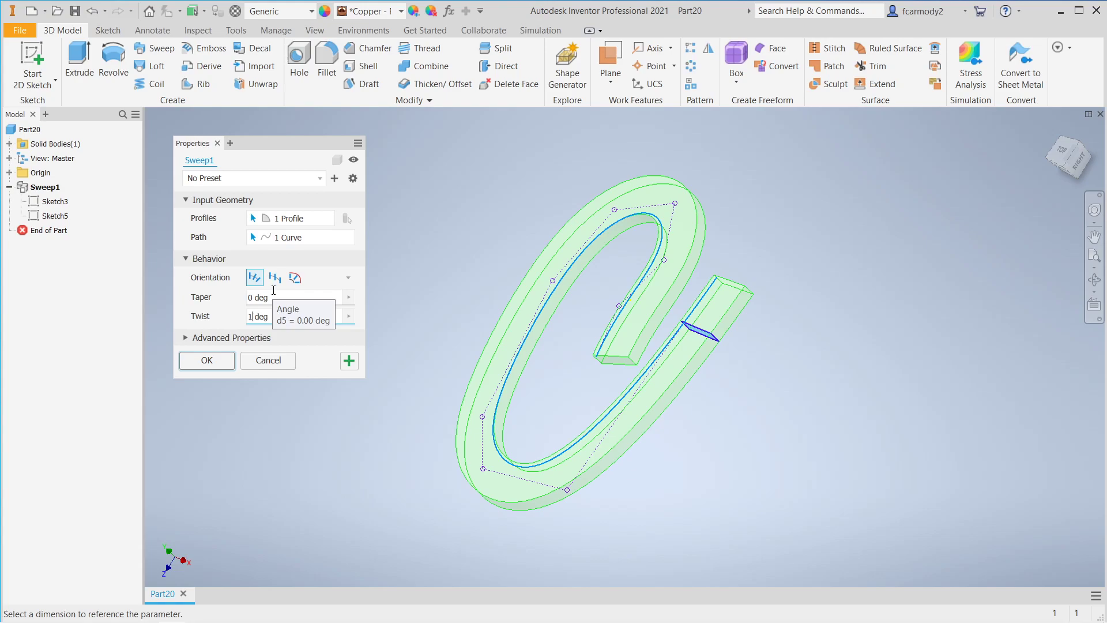
text(10)
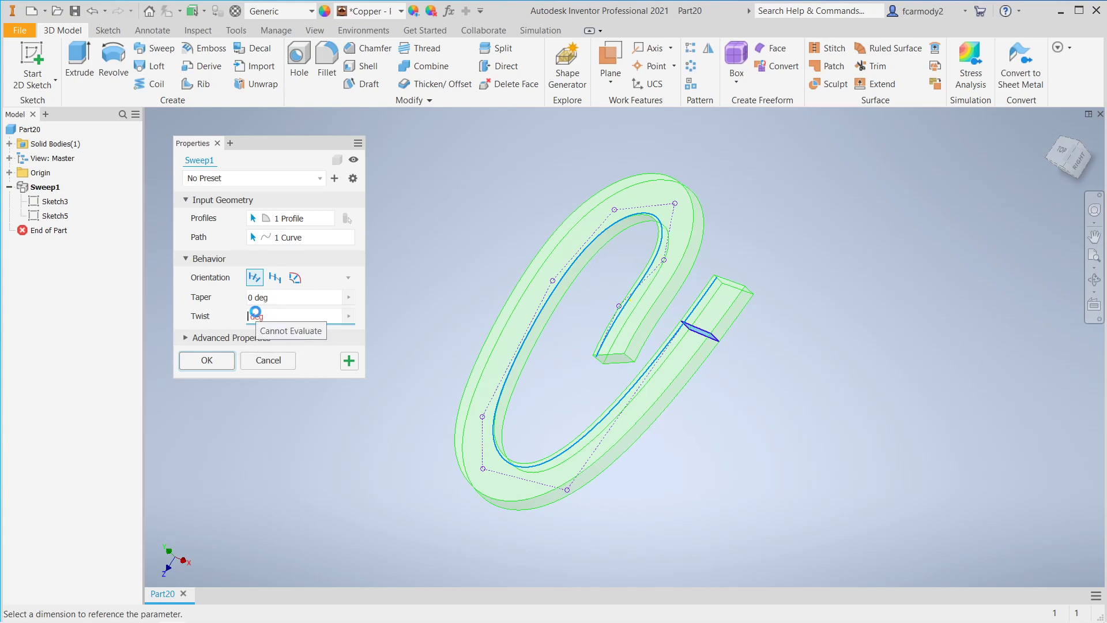
text(60)
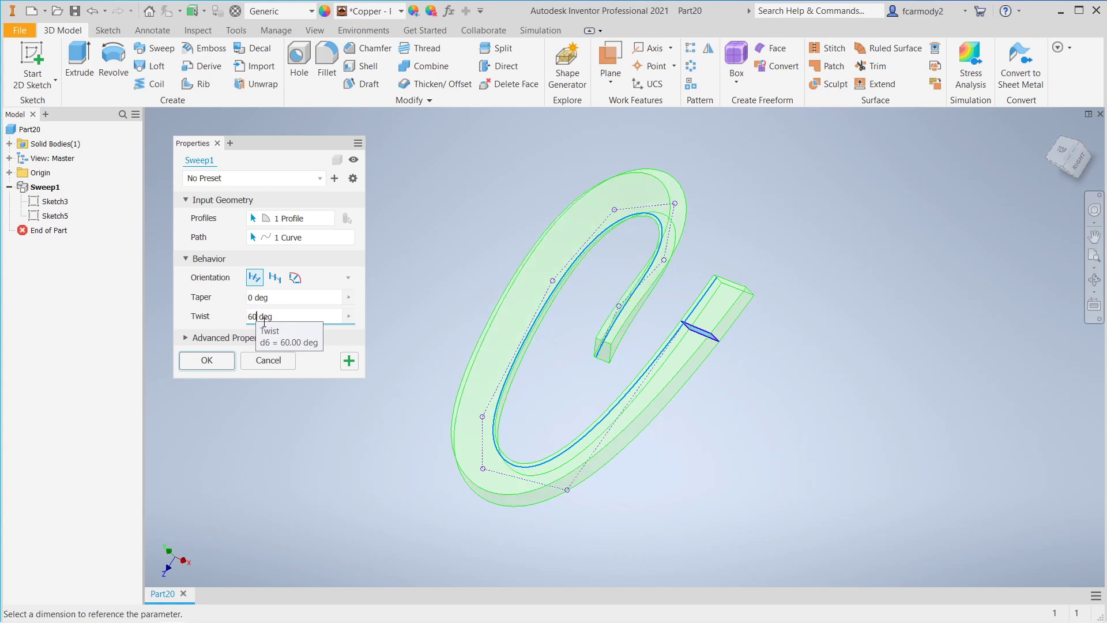
mouse_move(221, 355)
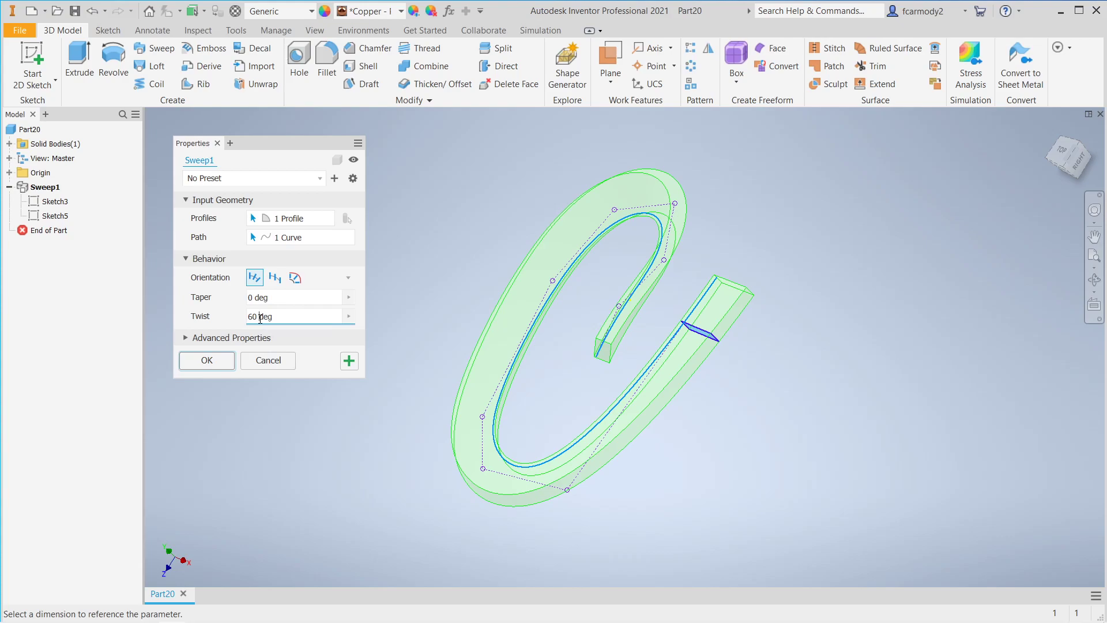
text(90)
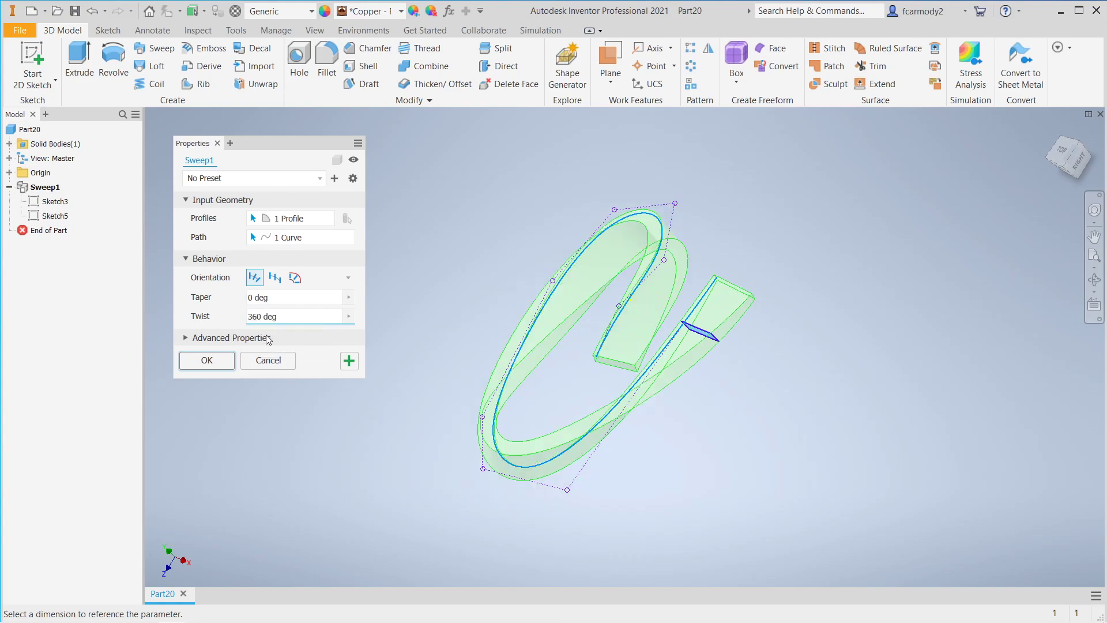
click(289, 316)
text(720)
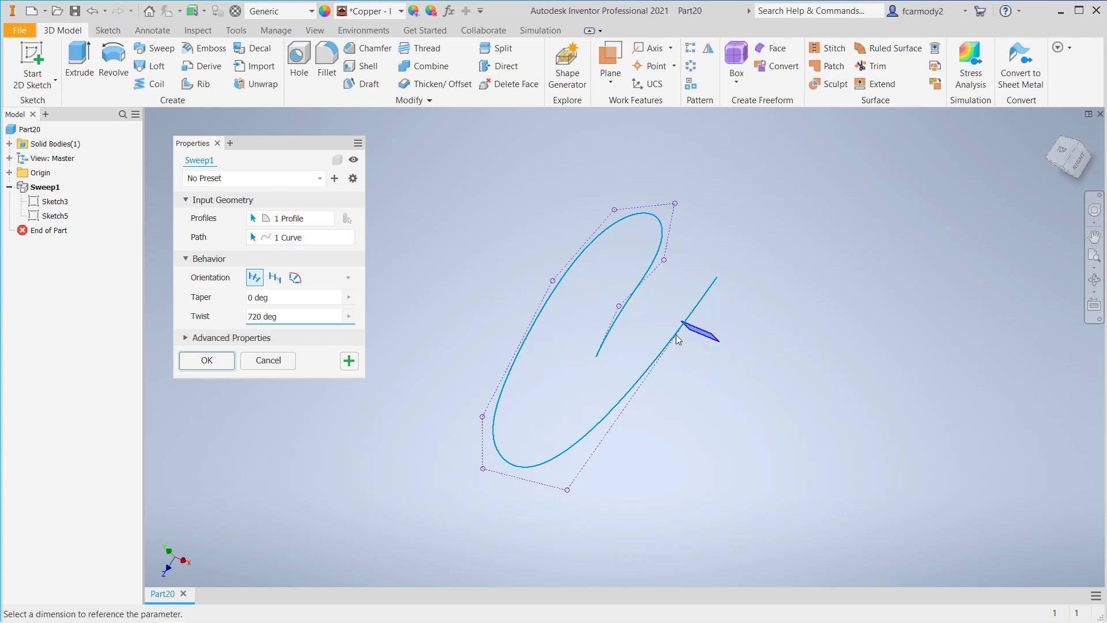
mouse_move(599, 422)
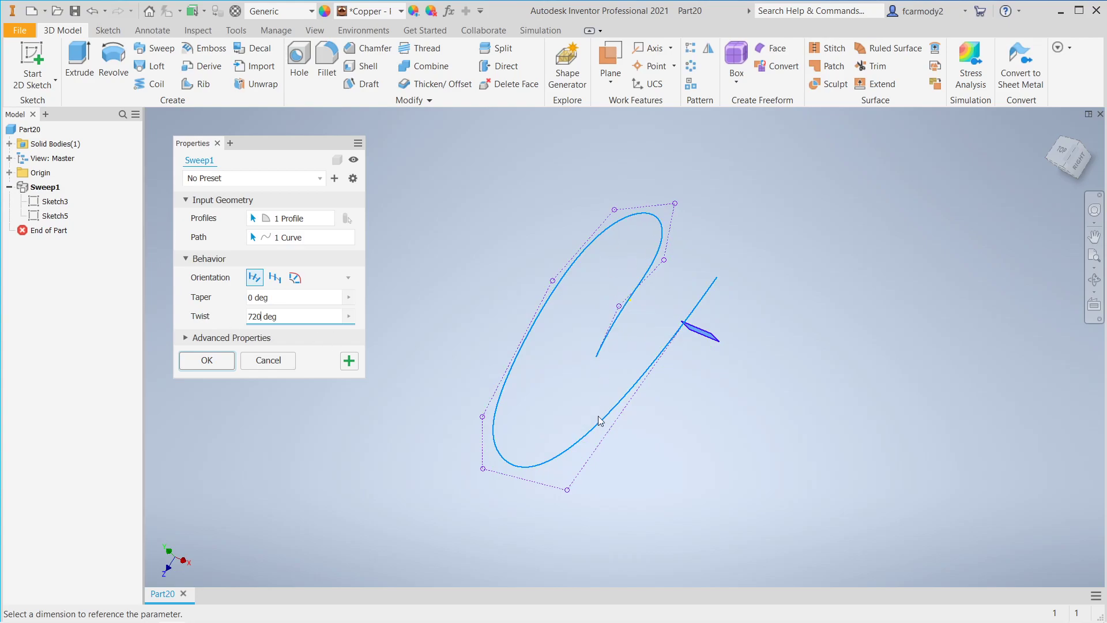
mouse_move(206, 360)
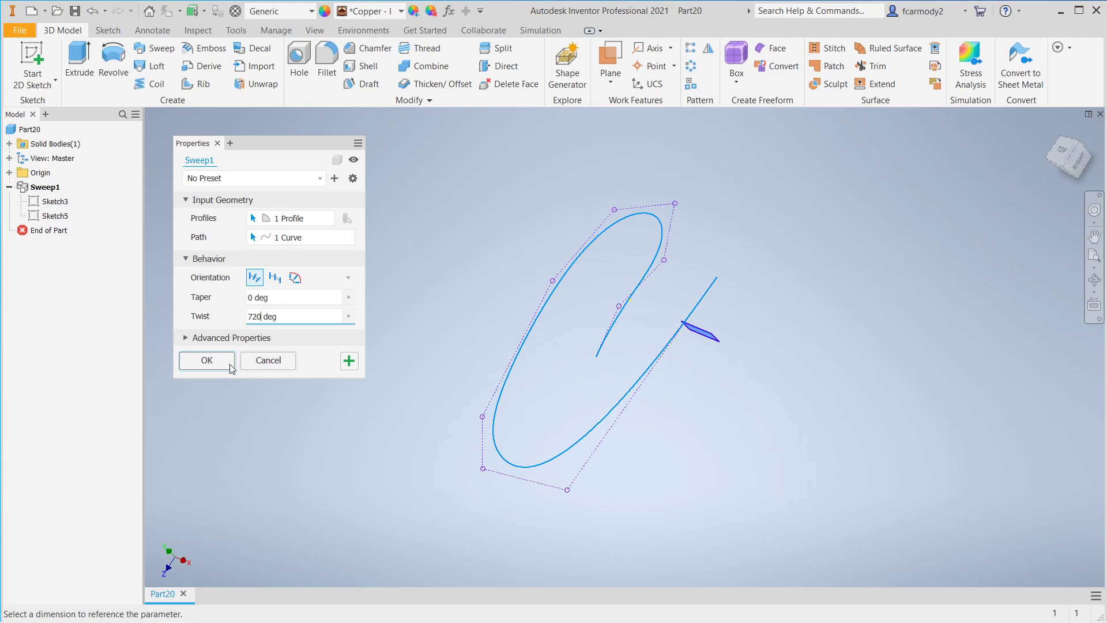
click(207, 360)
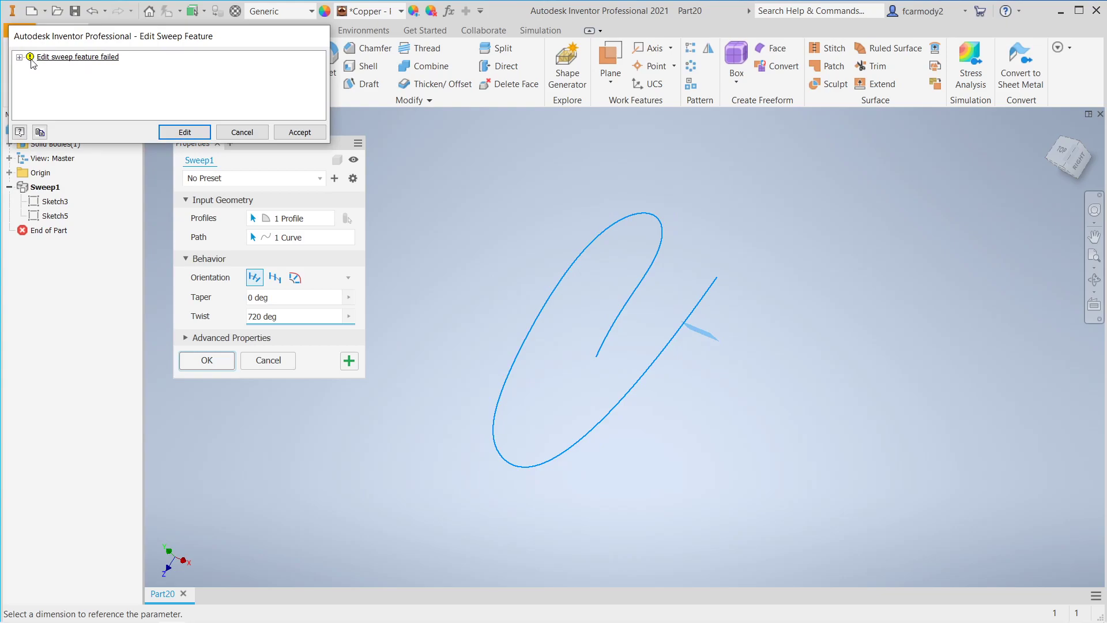
Expand the 'Edit sweep feature failed' details showing the self-intersection error.
click(20, 57)
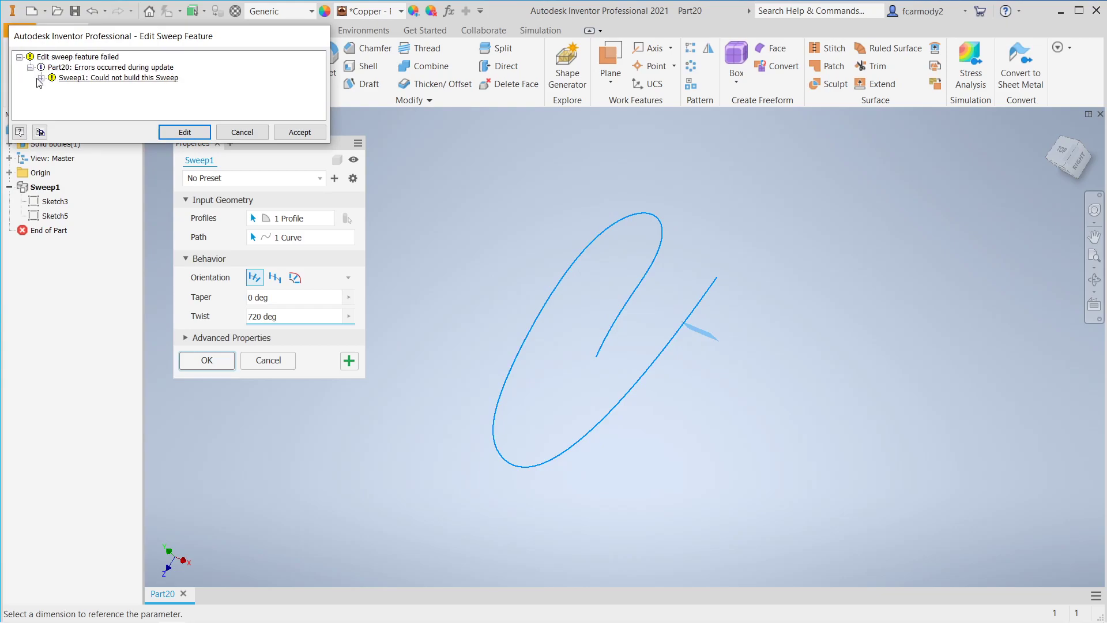
click(41, 77)
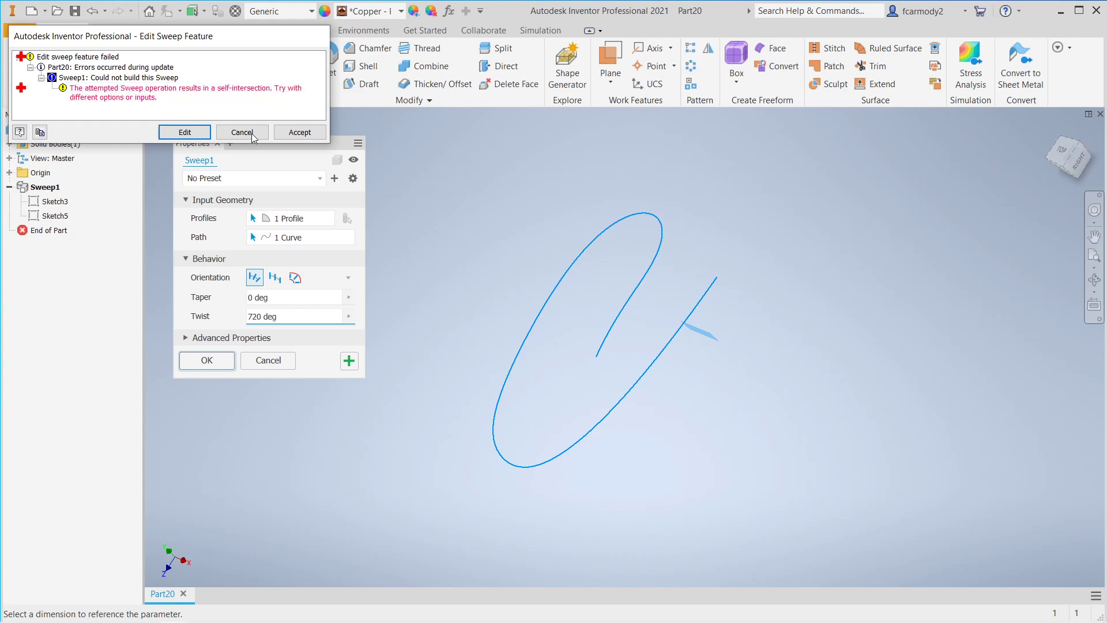
Dismiss the error, reopen Sweep1 and set its taper to 1°.
click(299, 131)
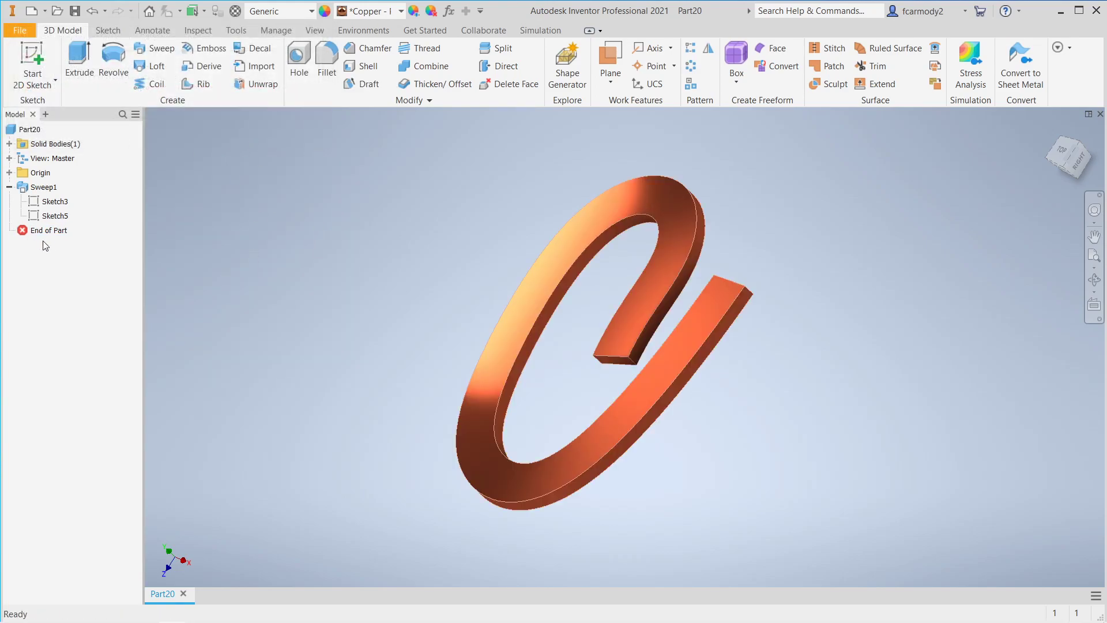
double_click(46, 187)
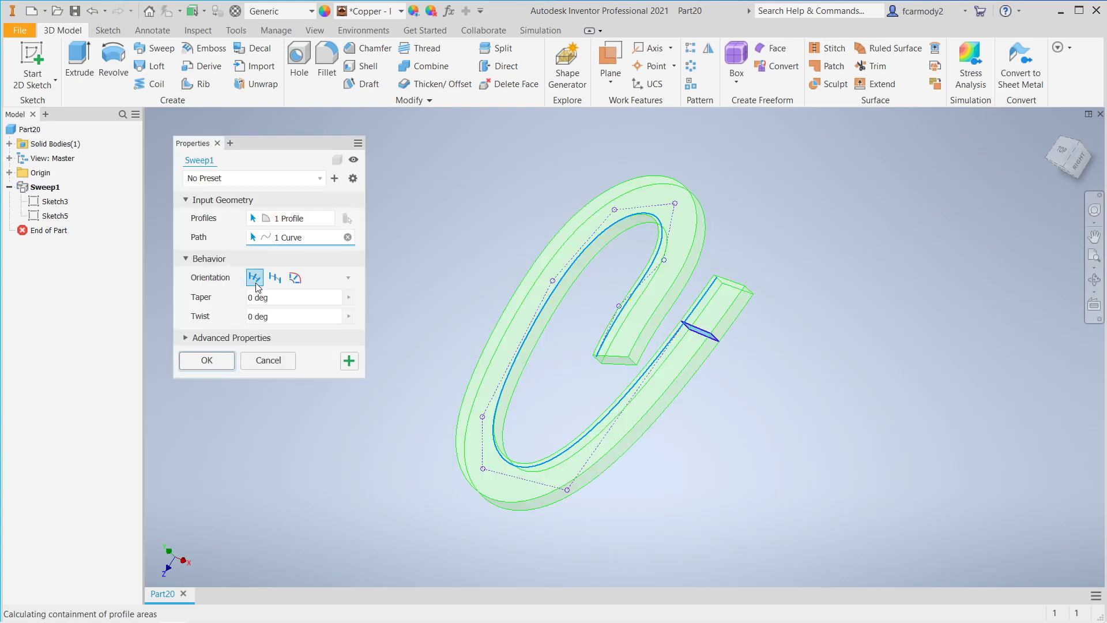
click(289, 296)
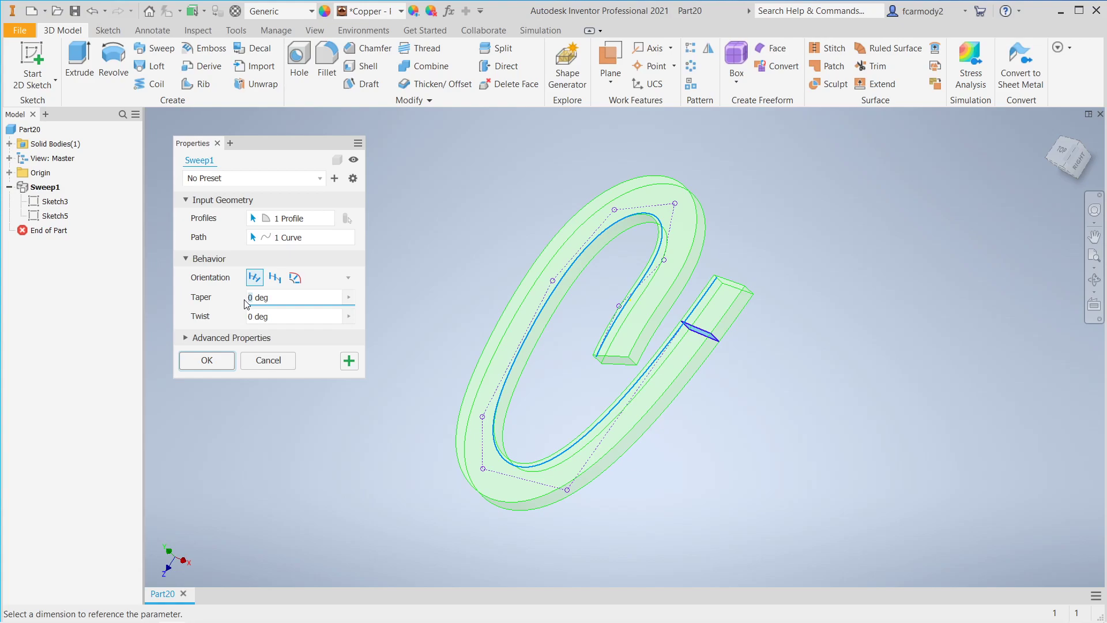
click(289, 296)
text(1)
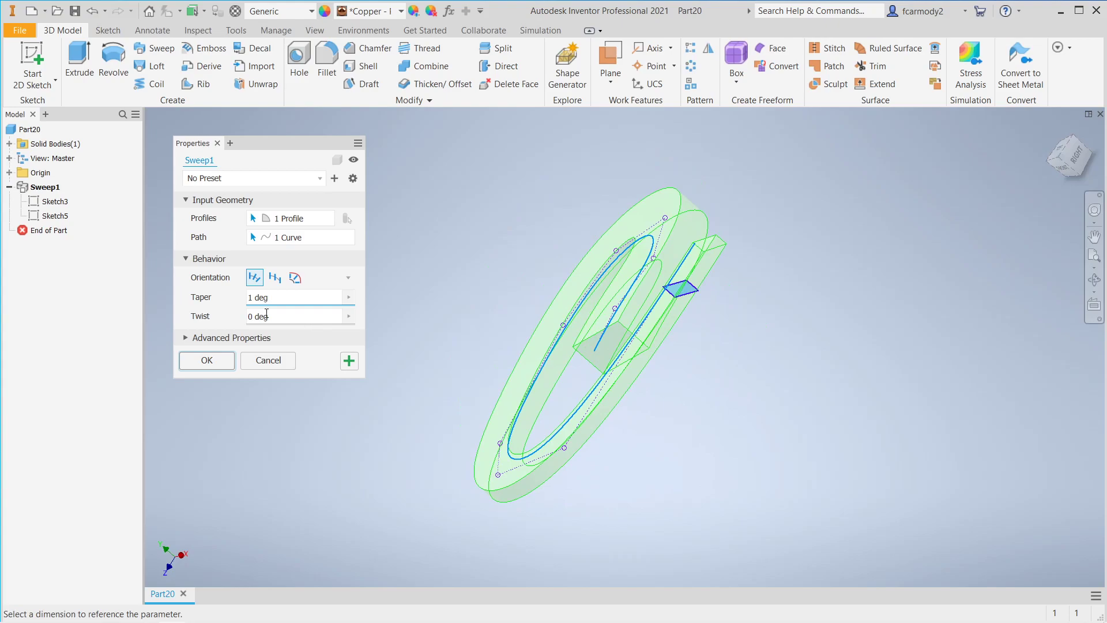
Set the twist to 60° and rebuild the copper sweep.
click(289, 316)
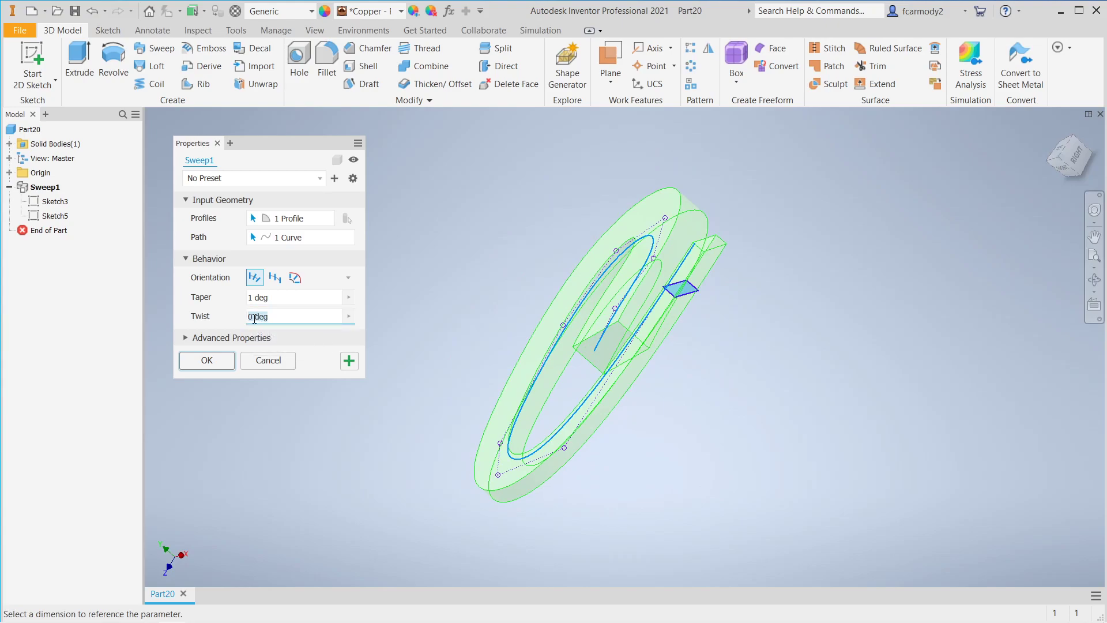
text(18)
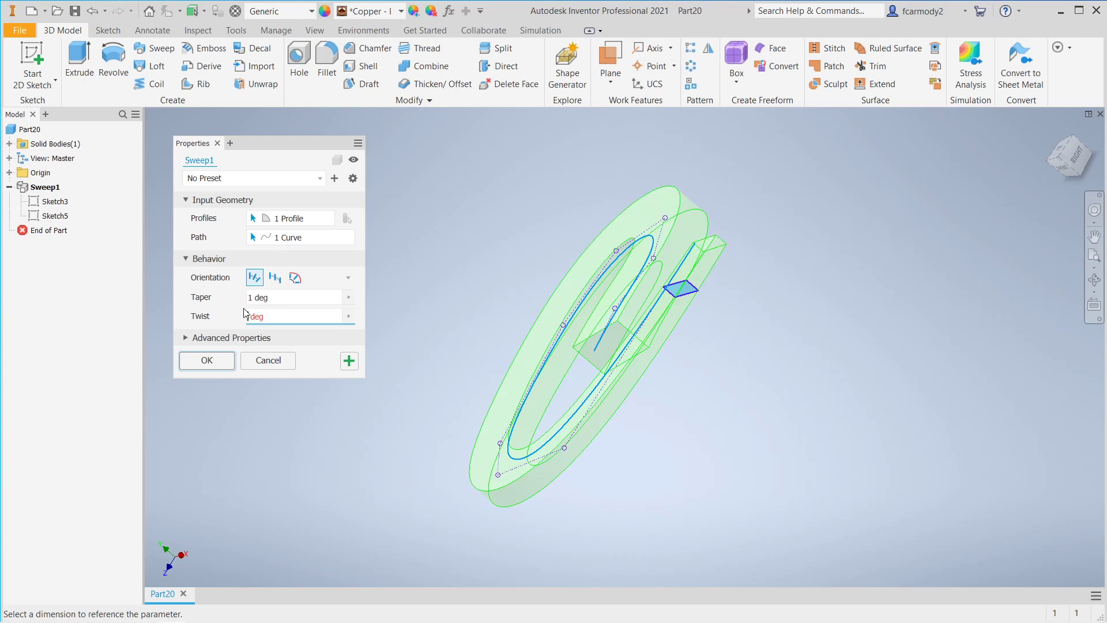
text(90)
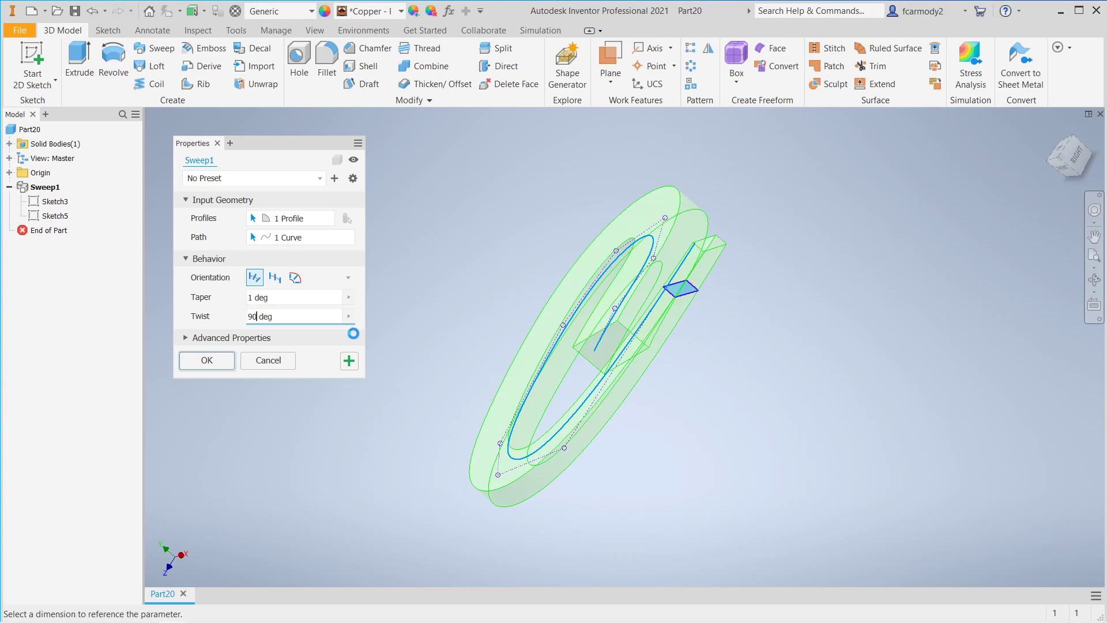
text(9)
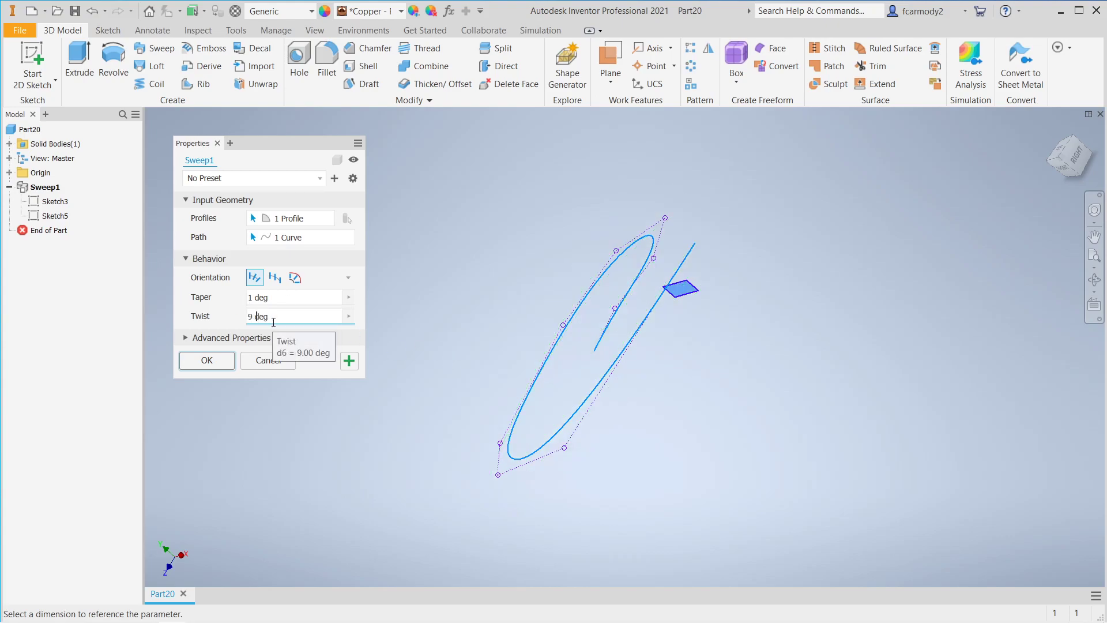
text(60)
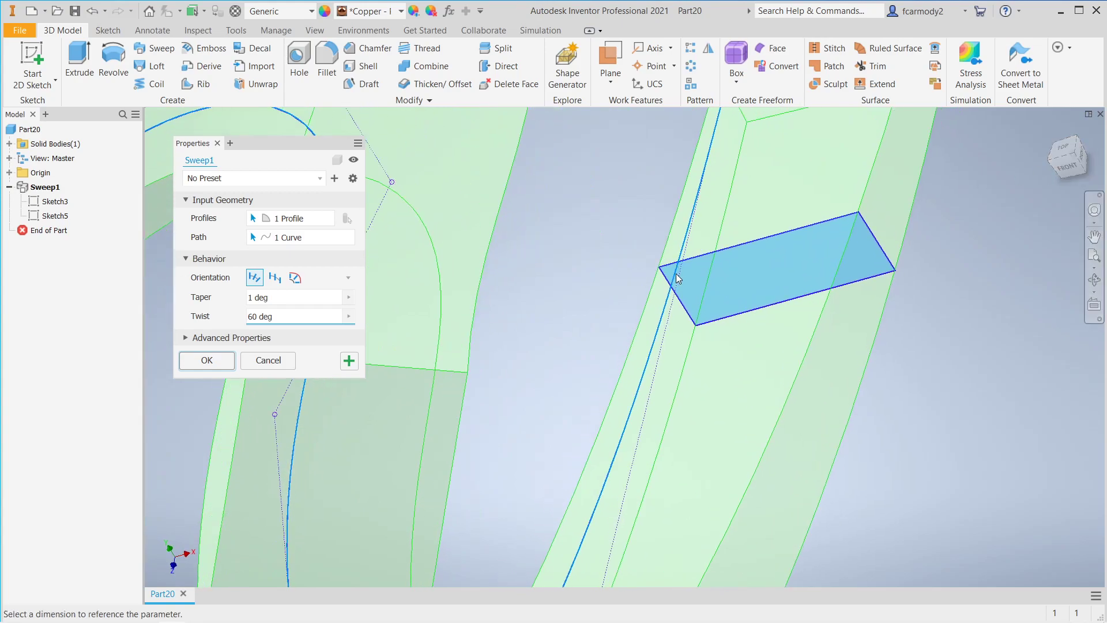
mouse_move(918, 234)
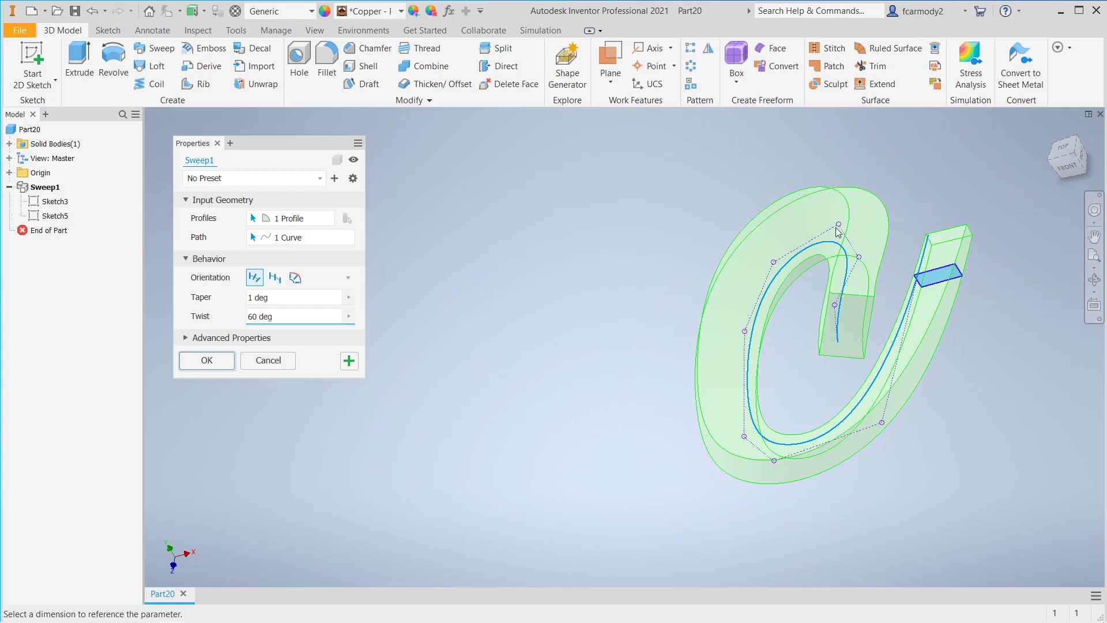
mouse_move(940, 275)
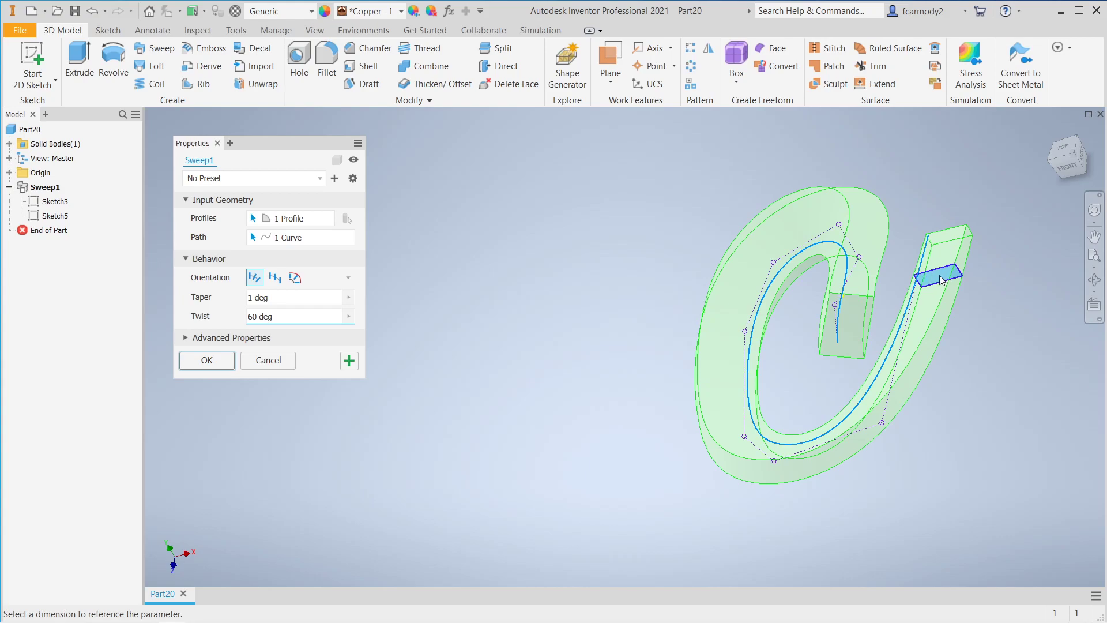
scroll(down, 3)
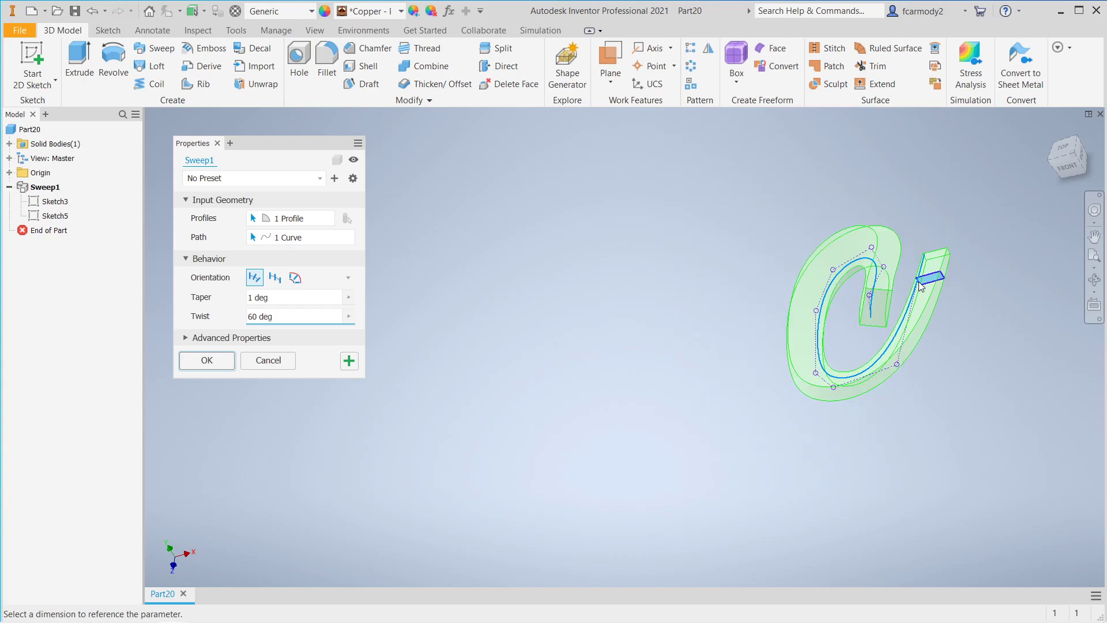
scroll(up, 3)
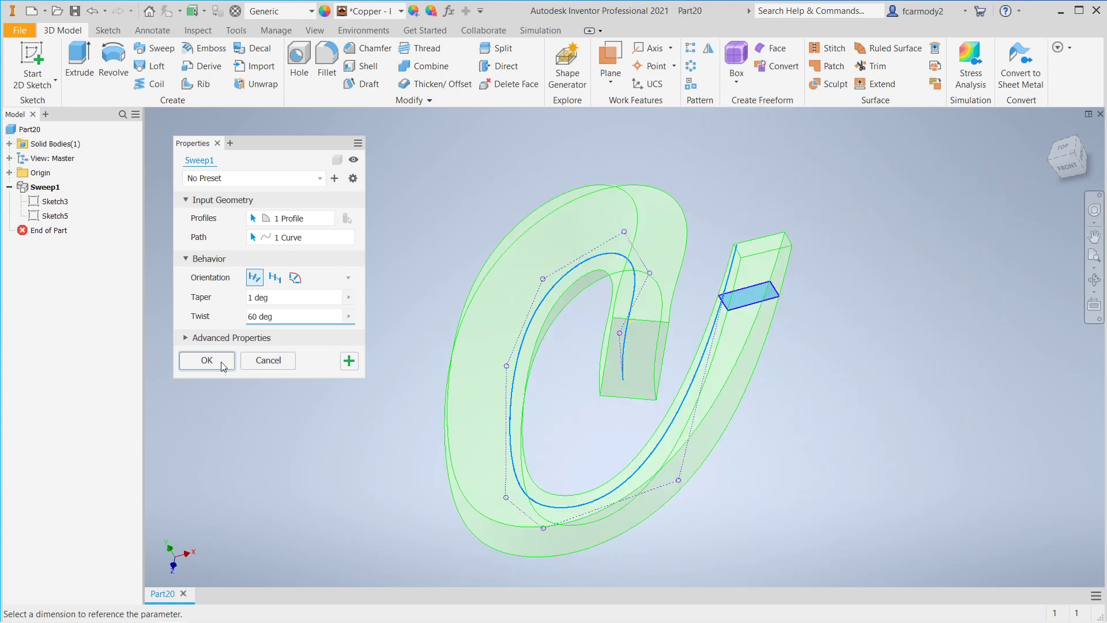
click(206, 359)
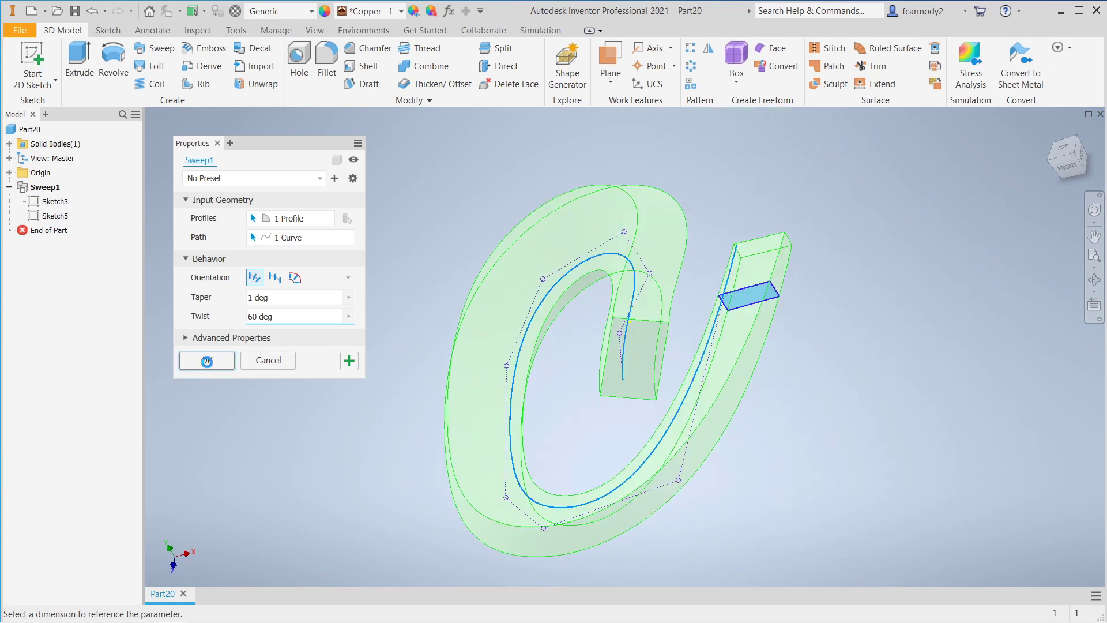
click(206, 360)
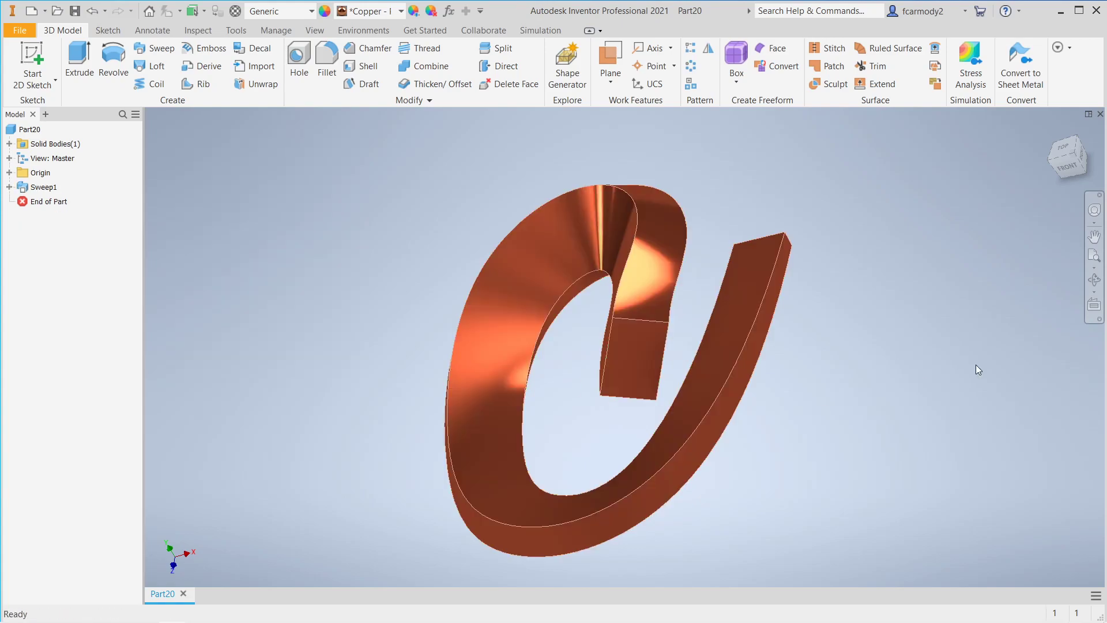